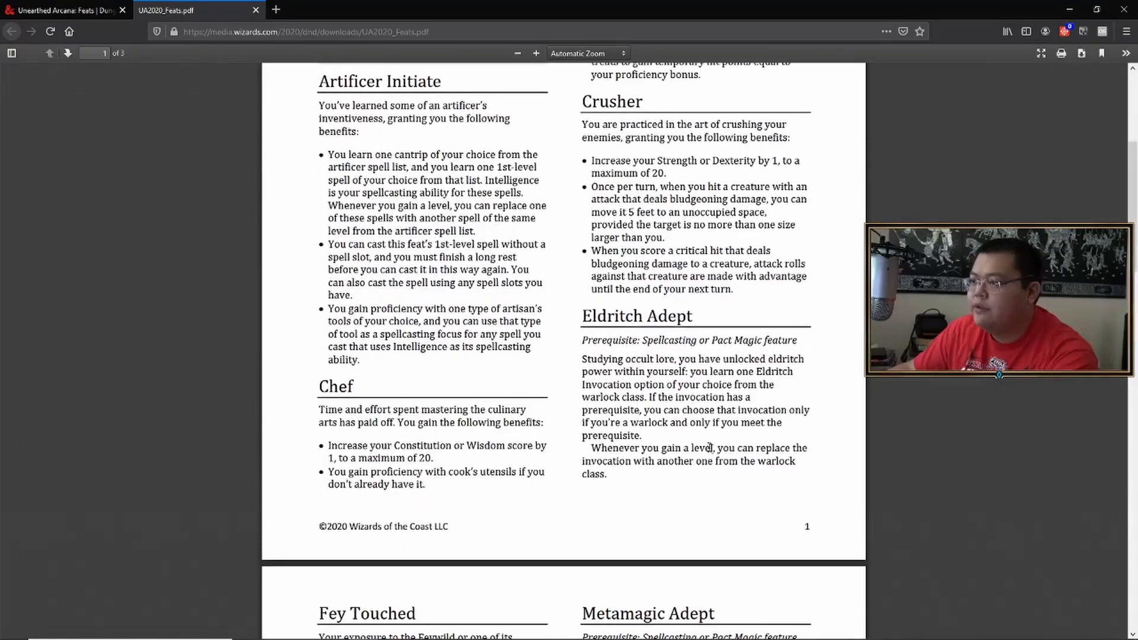
# Step: Scroll down to the top of page 2, showing Fey Touched and Metamagic Adept
pyautogui.scroll(-3)
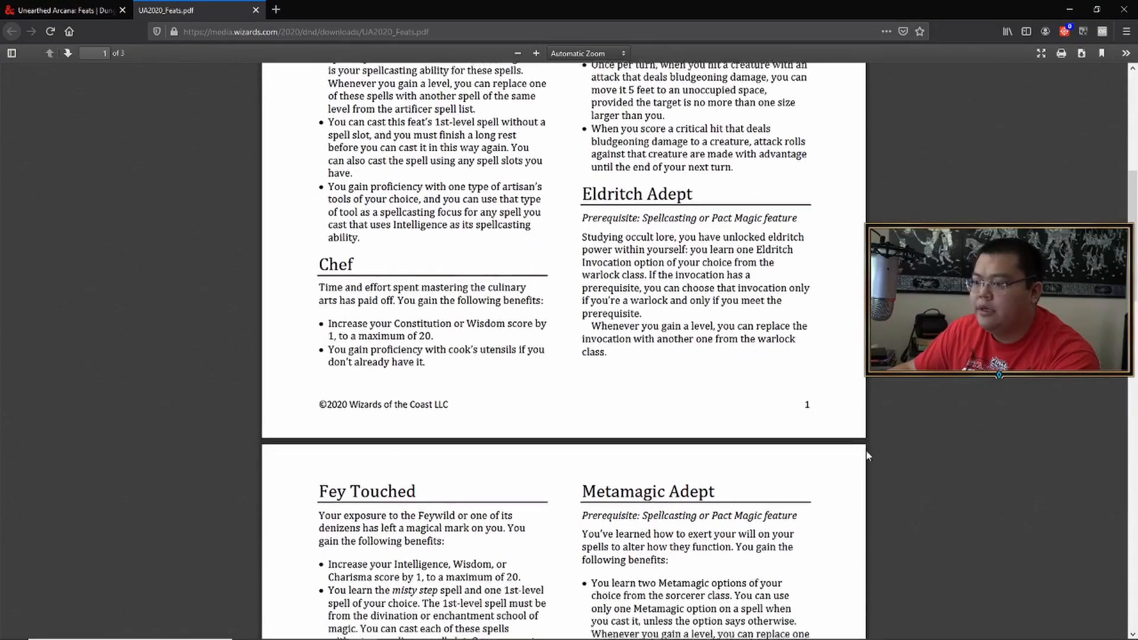
pyautogui.scroll(3)
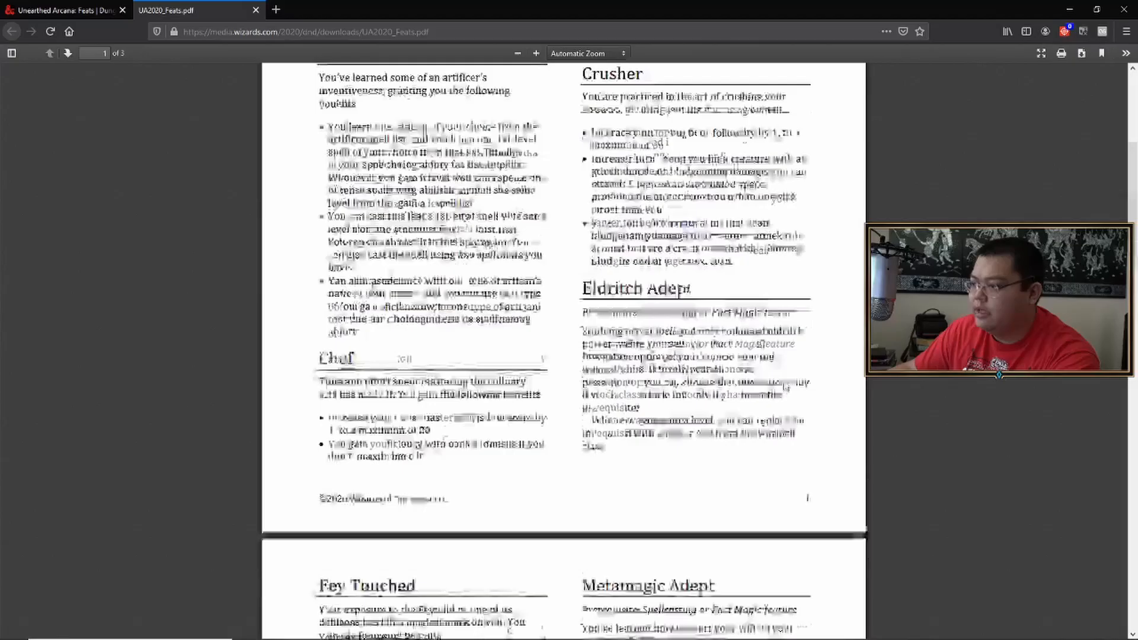
pyautogui.scroll(3)
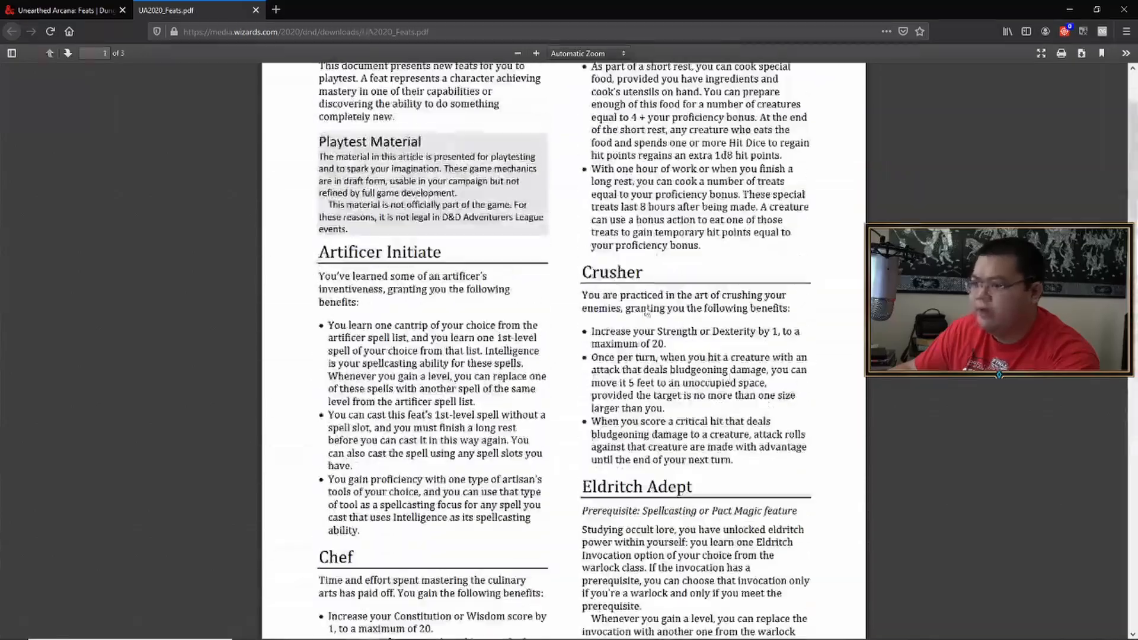
pyautogui.scroll(-3)
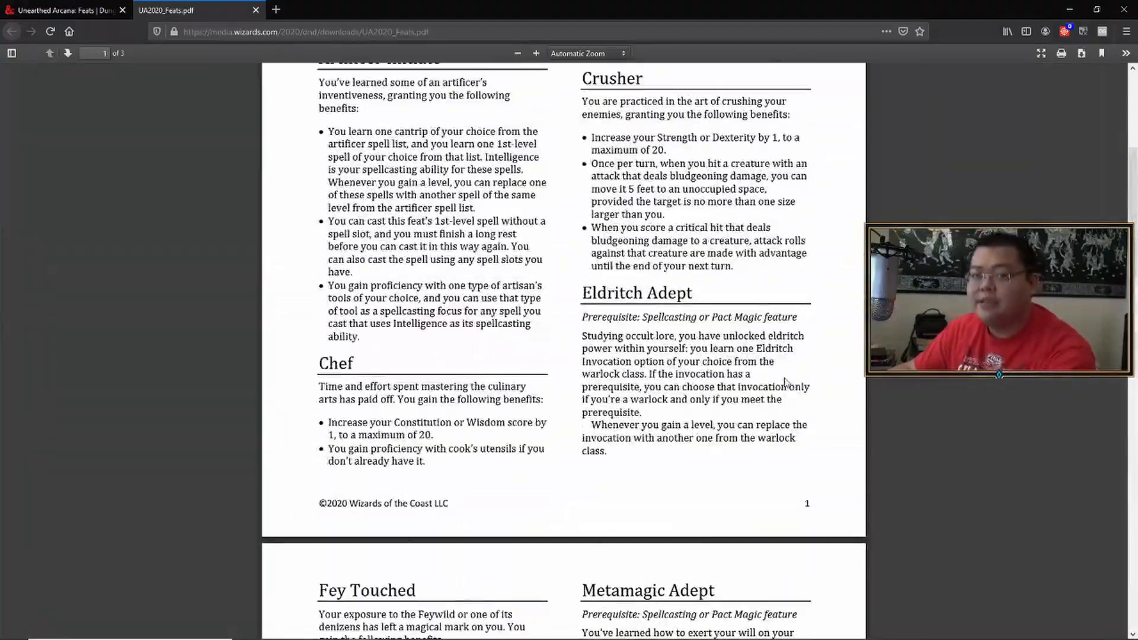
pyautogui.scroll(3)
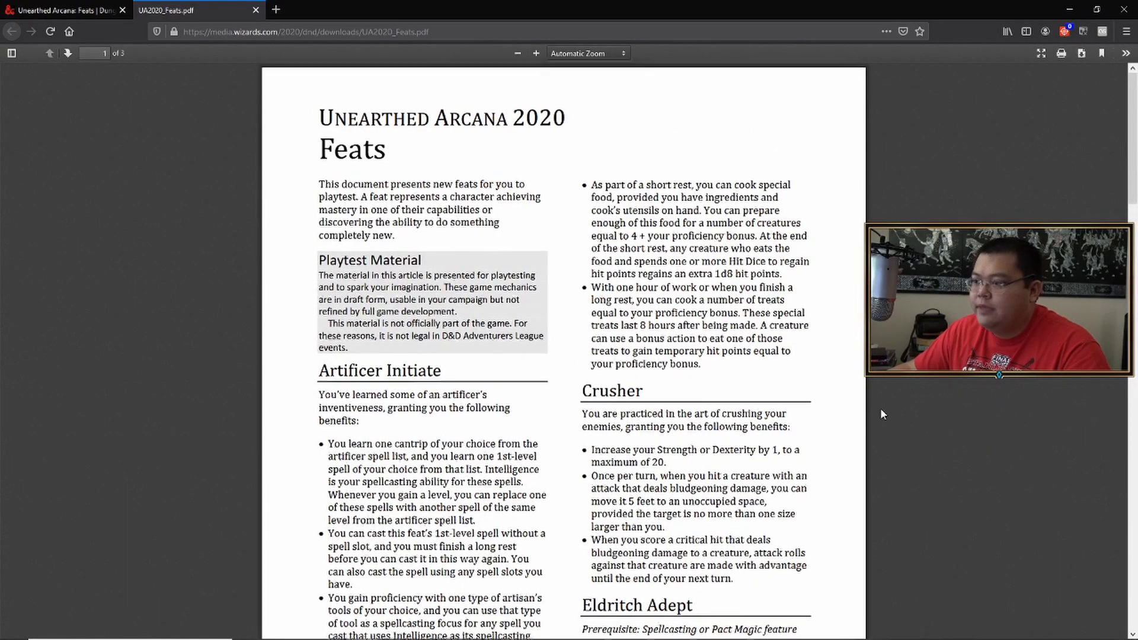
pyautogui.scroll(-3)
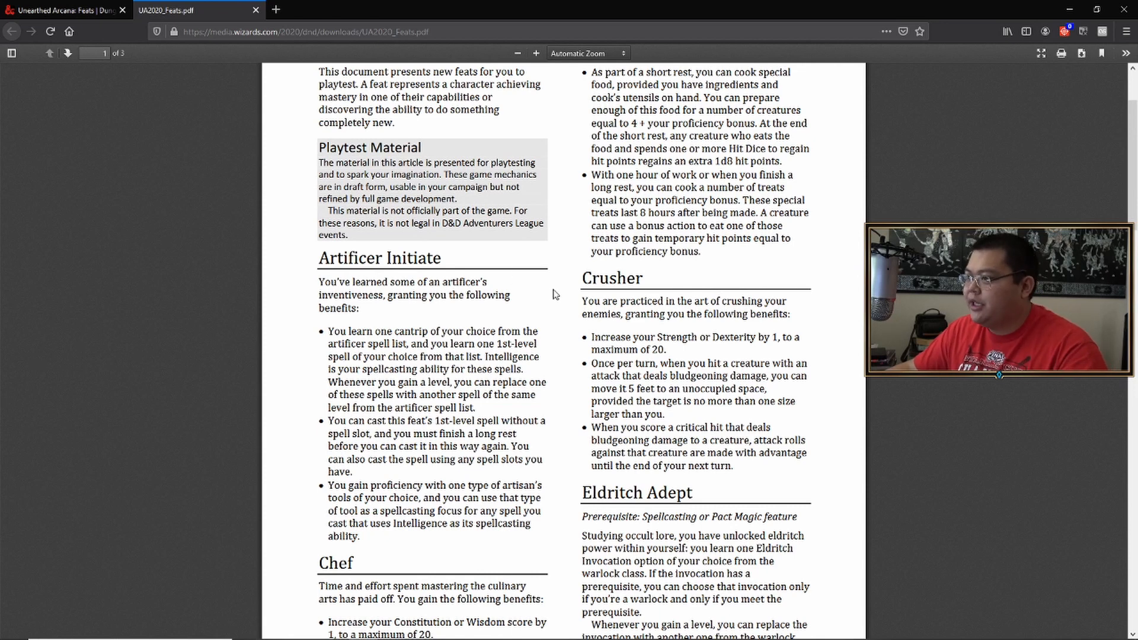
pyautogui.moveTo(695, 316)
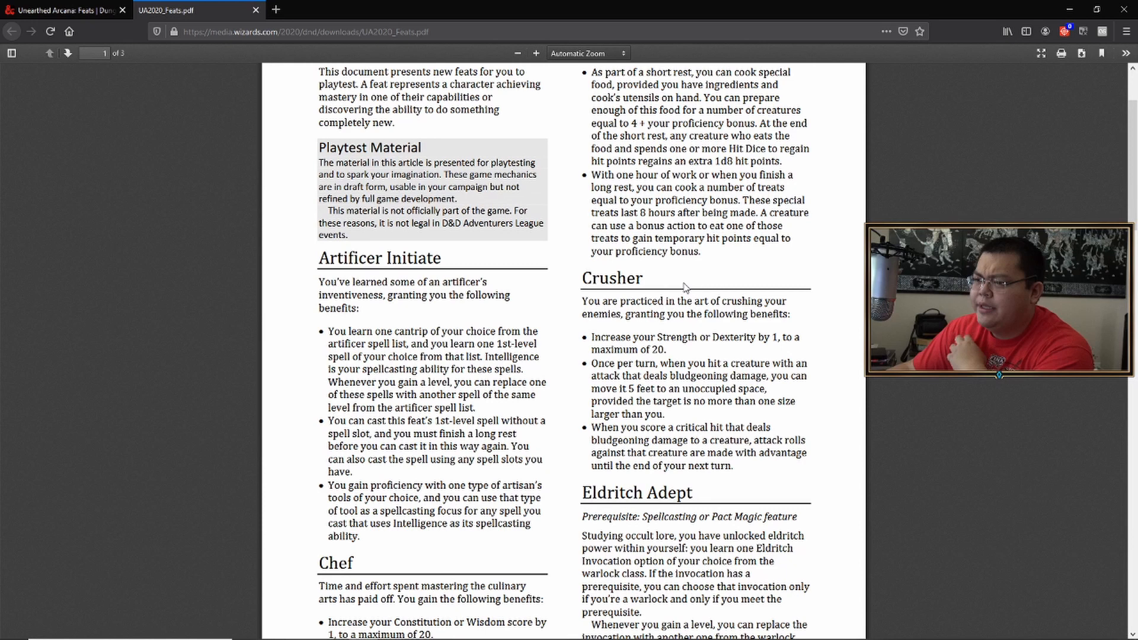
pyautogui.moveTo(560, 320)
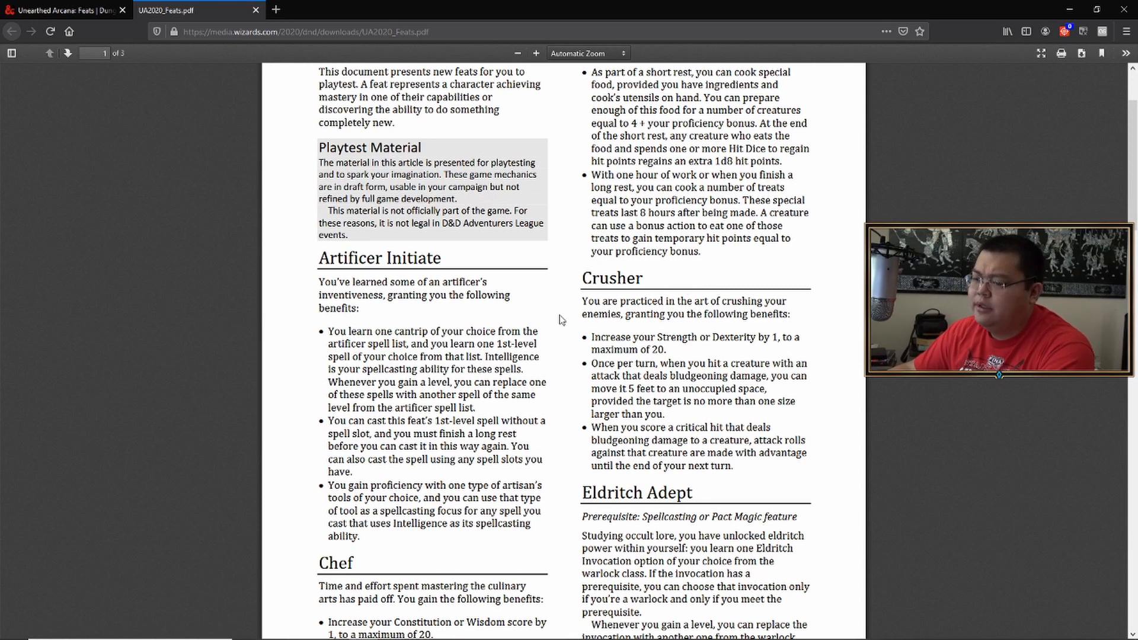
pyautogui.scroll(-3)
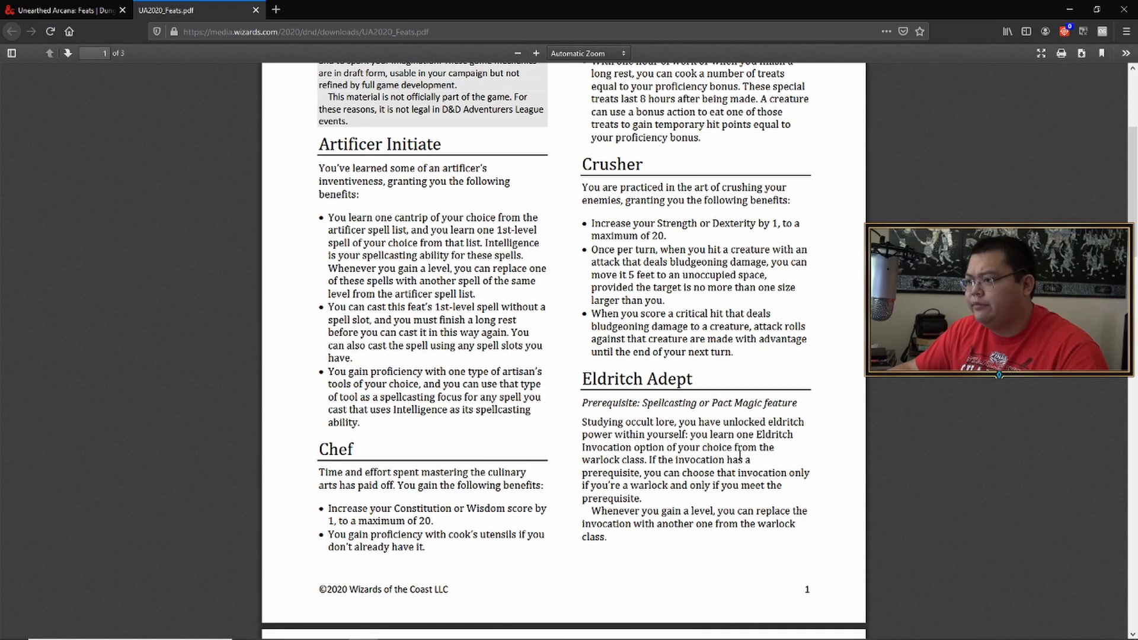
pyautogui.moveTo(646, 396)
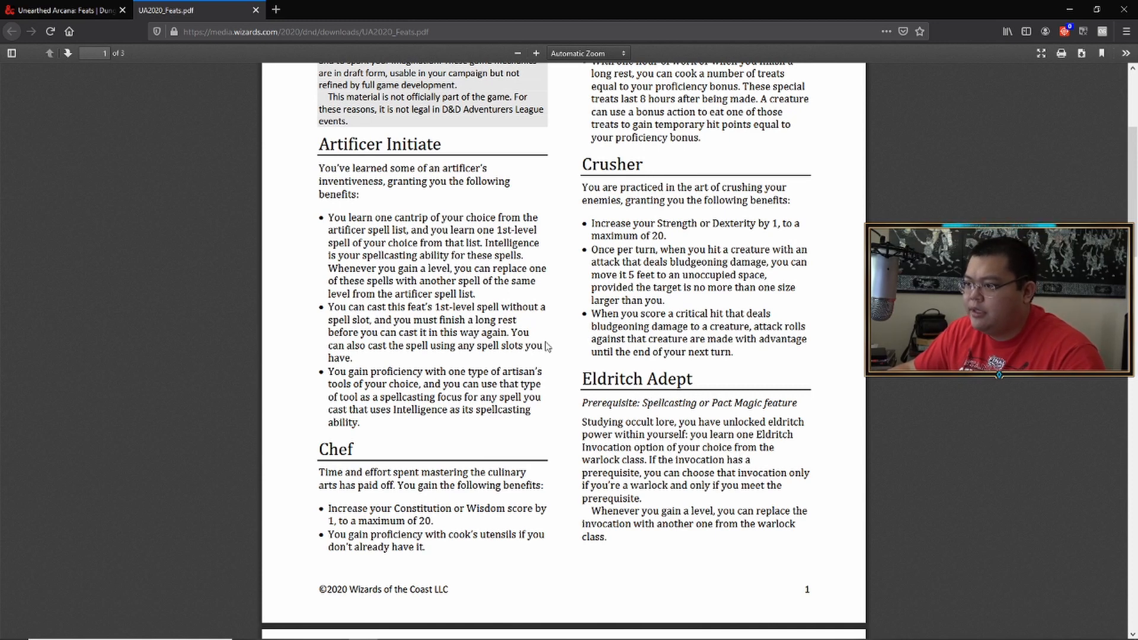
pyautogui.scroll(-3)
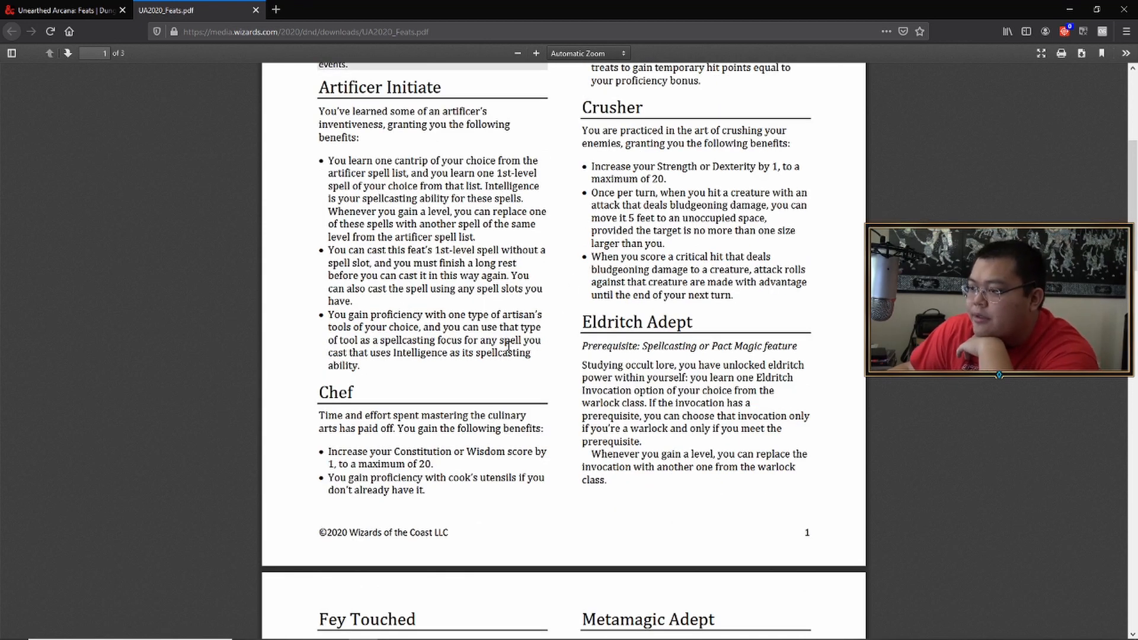
pyautogui.scroll(3)
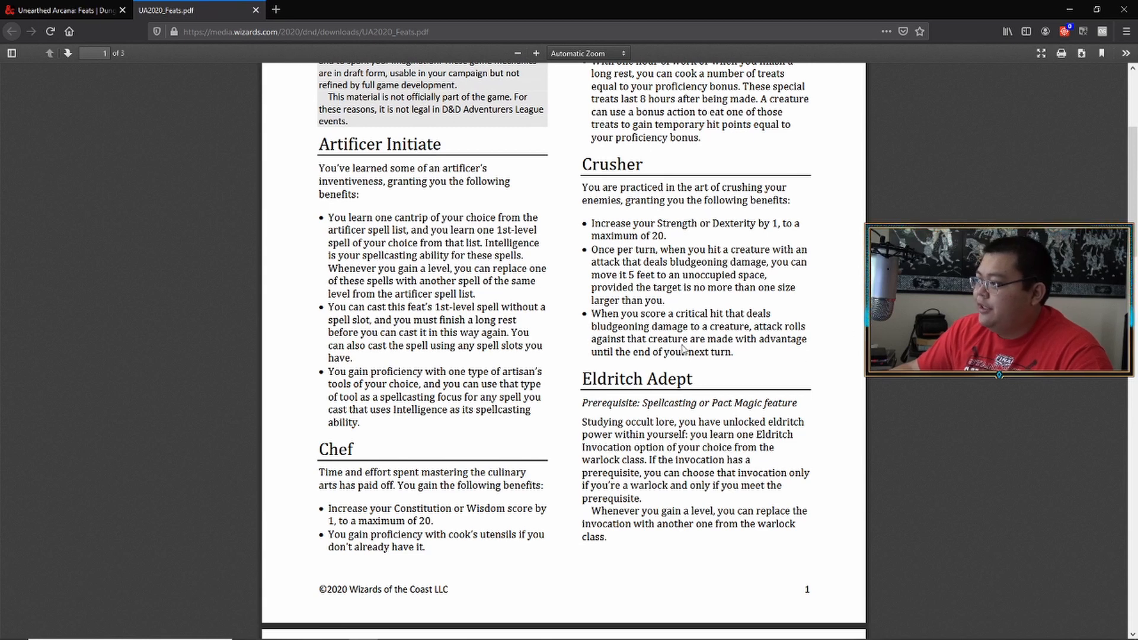
pyautogui.moveTo(782, 220)
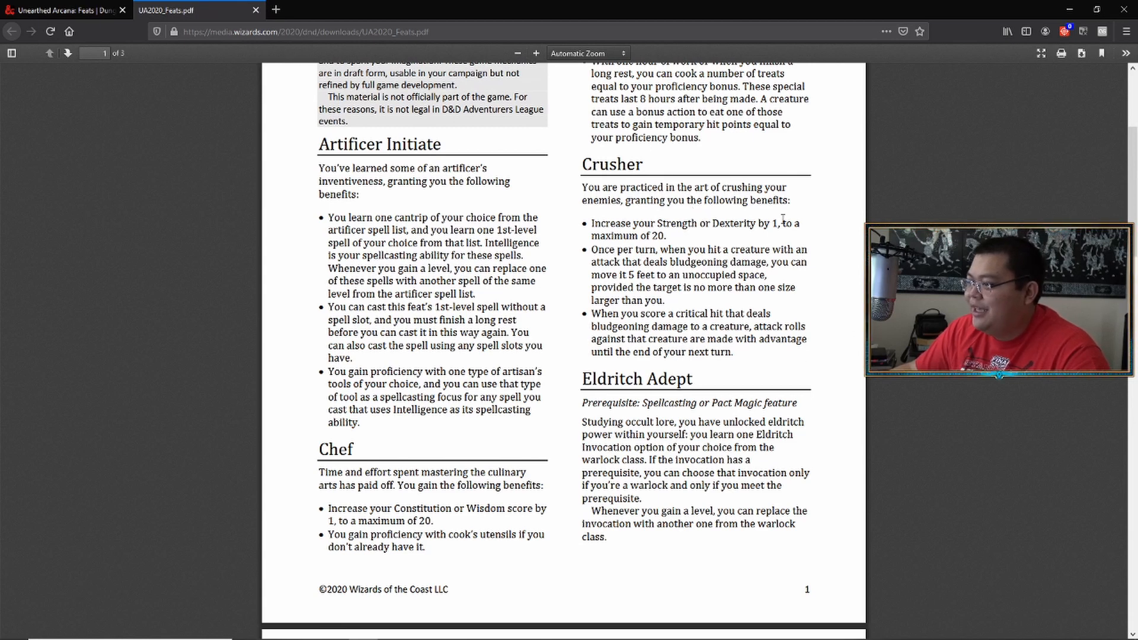
pyautogui.moveTo(827, 235)
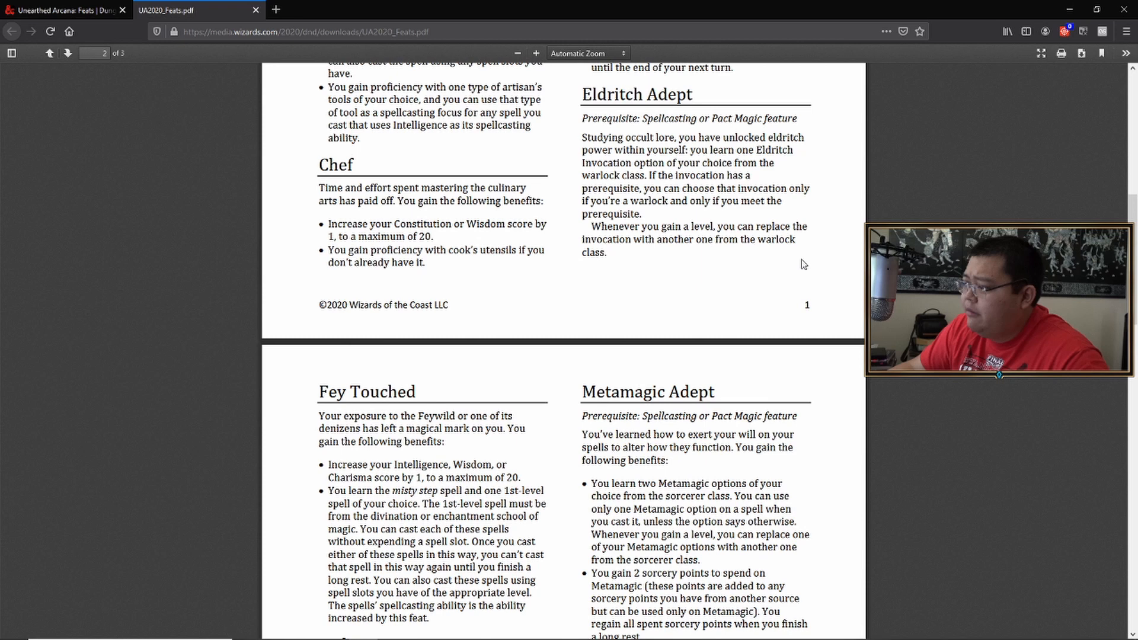
pyautogui.moveTo(519, 234)
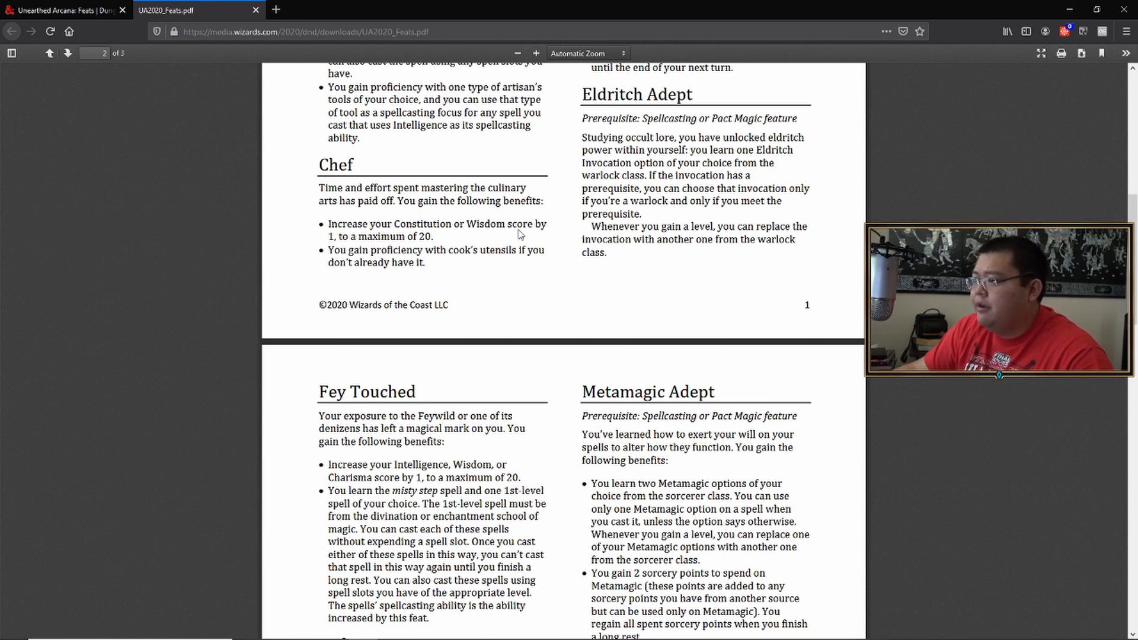
pyautogui.moveTo(755, 299)
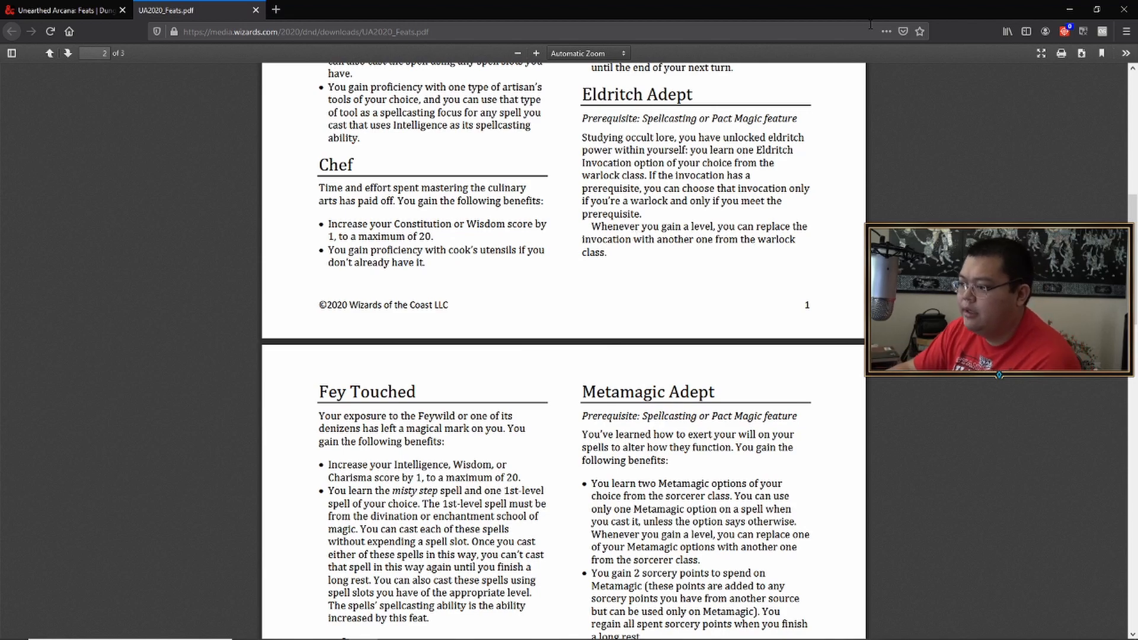
# Step: Scroll down page 2 to reveal Gunner and Piercer, with Poisoner coming into view
pyautogui.scroll(-3)
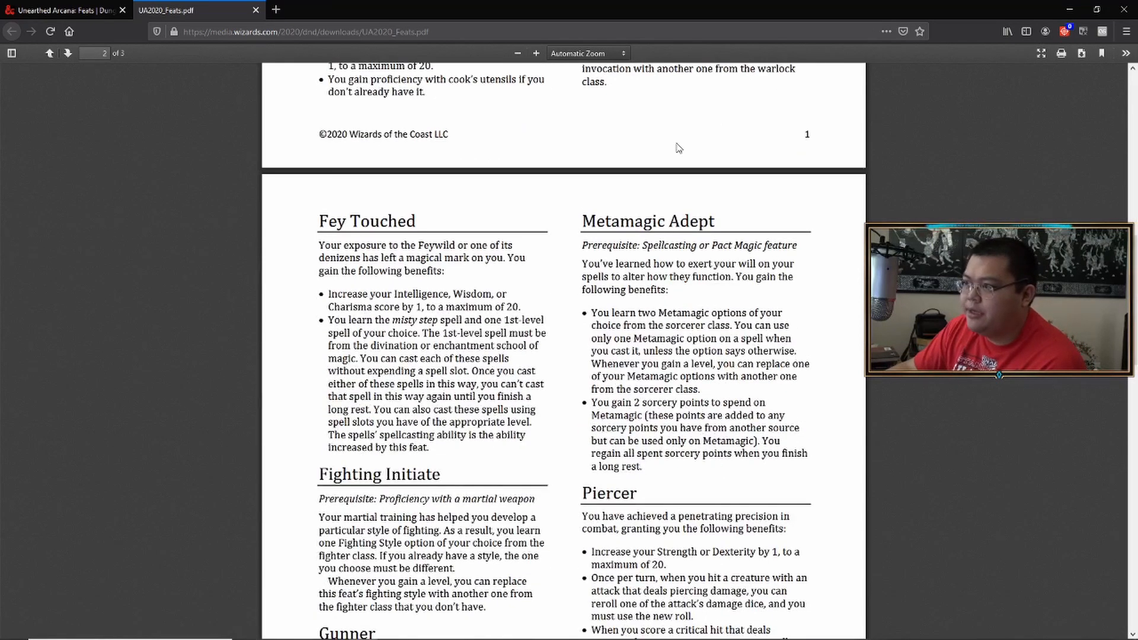
pyautogui.scroll(-3)
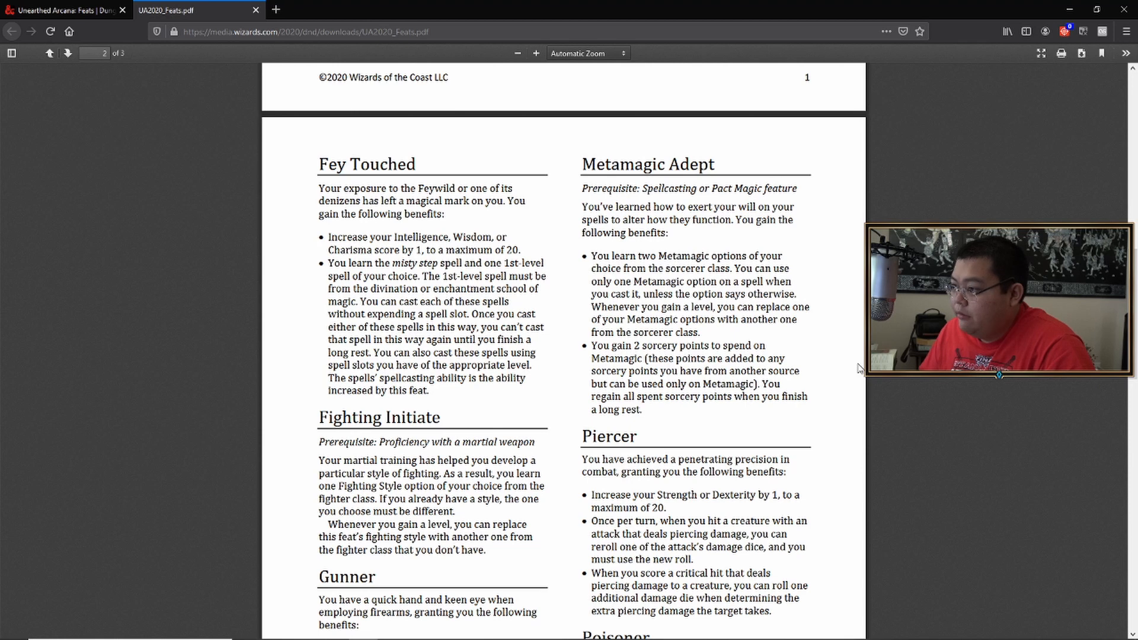
pyautogui.moveTo(1003, 456)
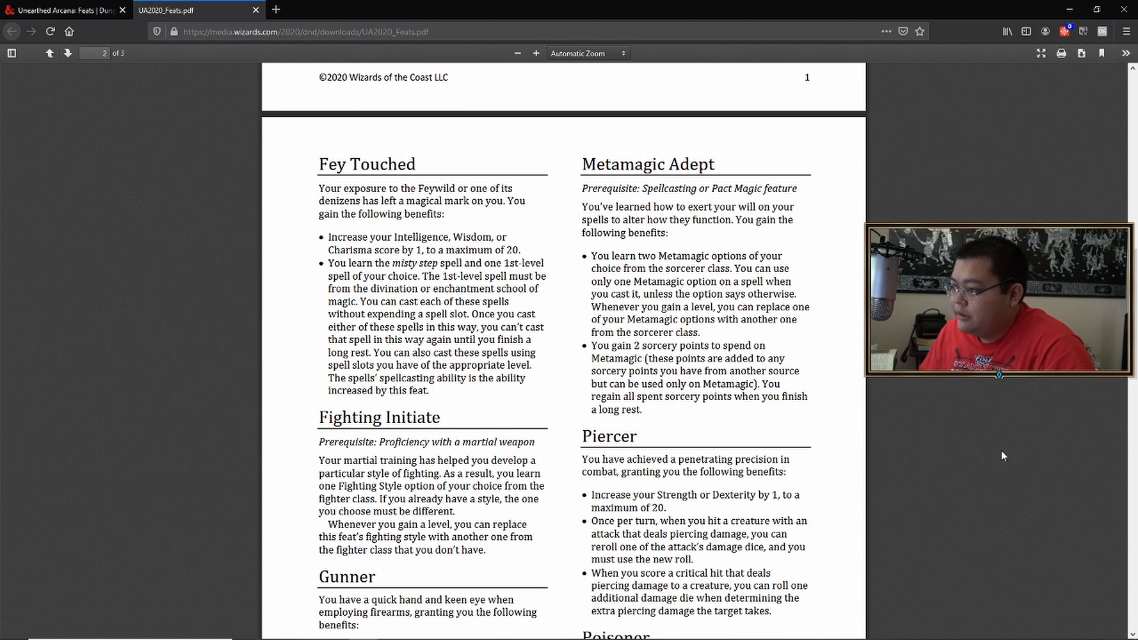
pyautogui.moveTo(1008, 454)
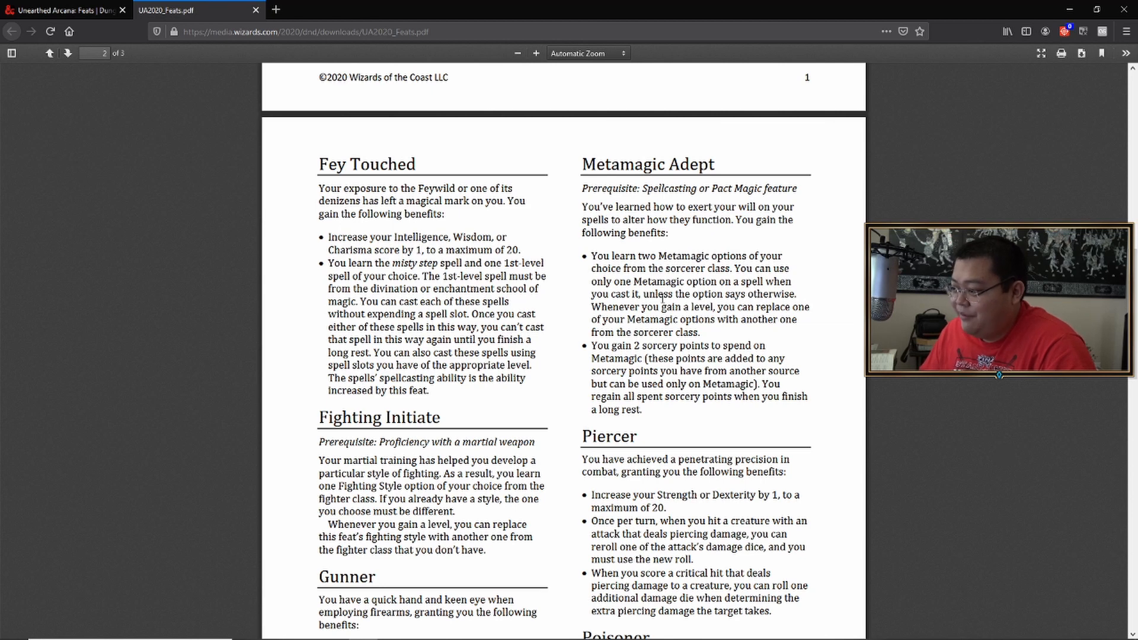
pyautogui.moveTo(816, 349)
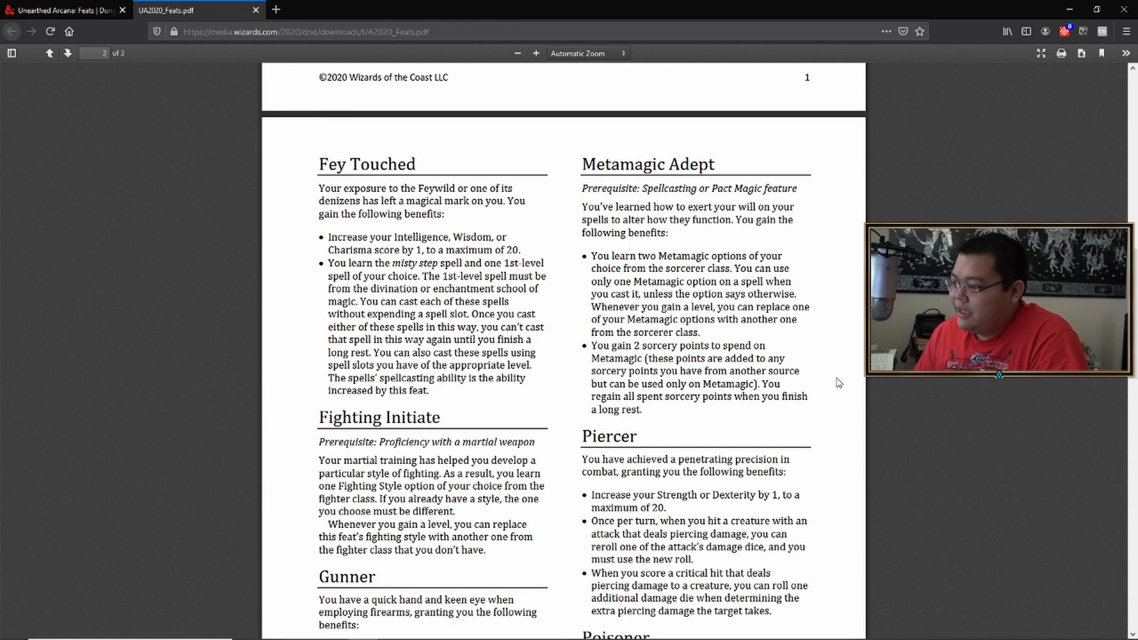
pyautogui.moveTo(850, 456)
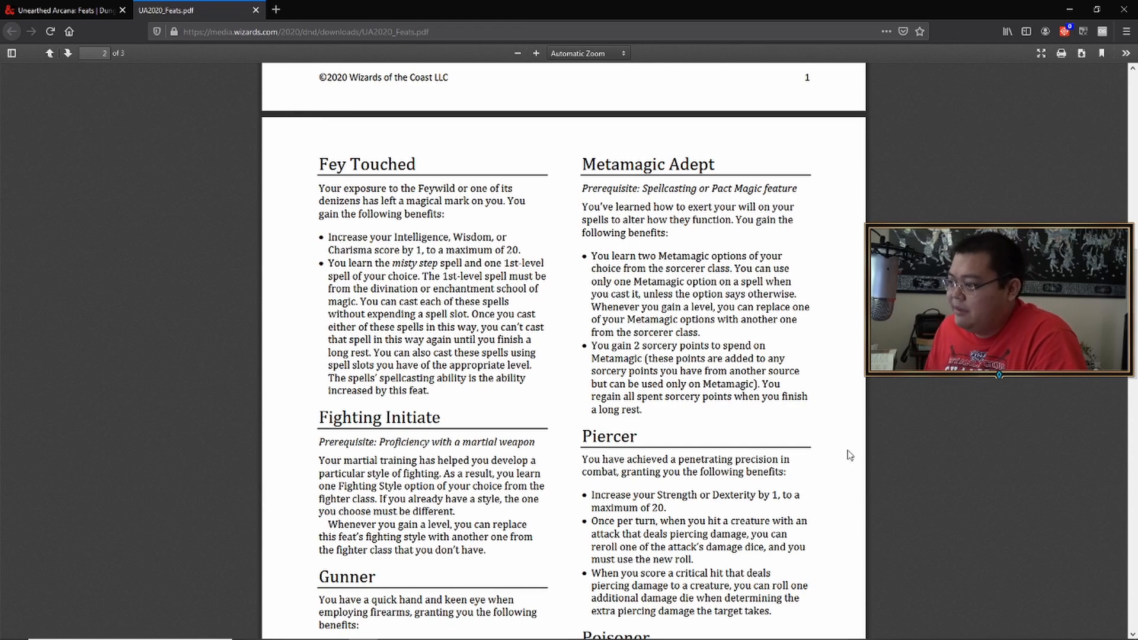
pyautogui.scroll(-3)
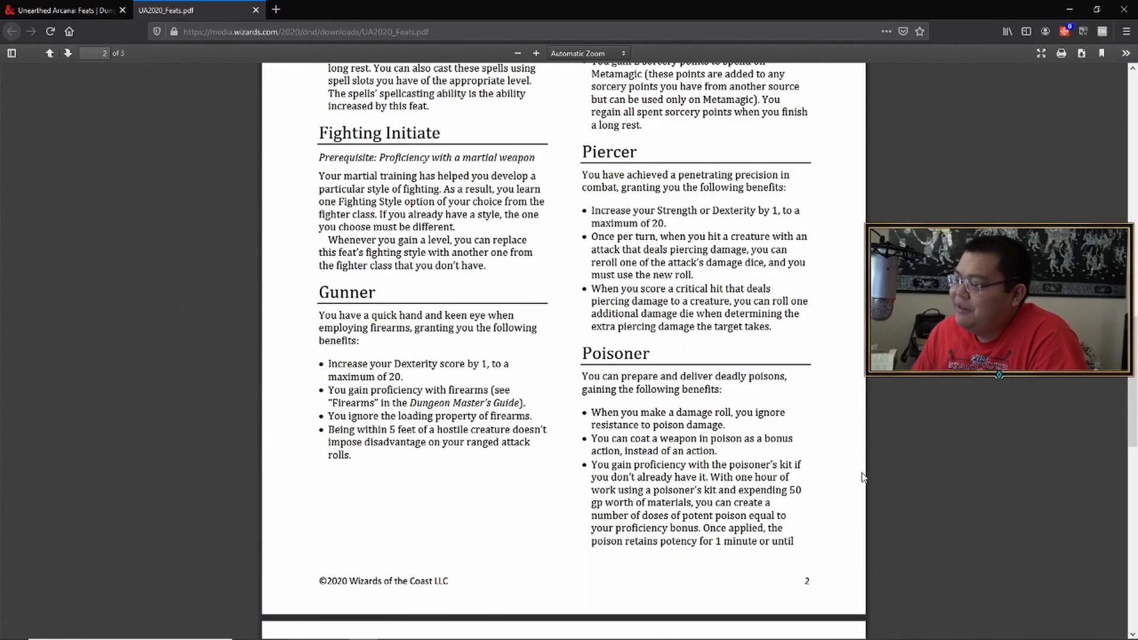
pyautogui.scroll(-3)
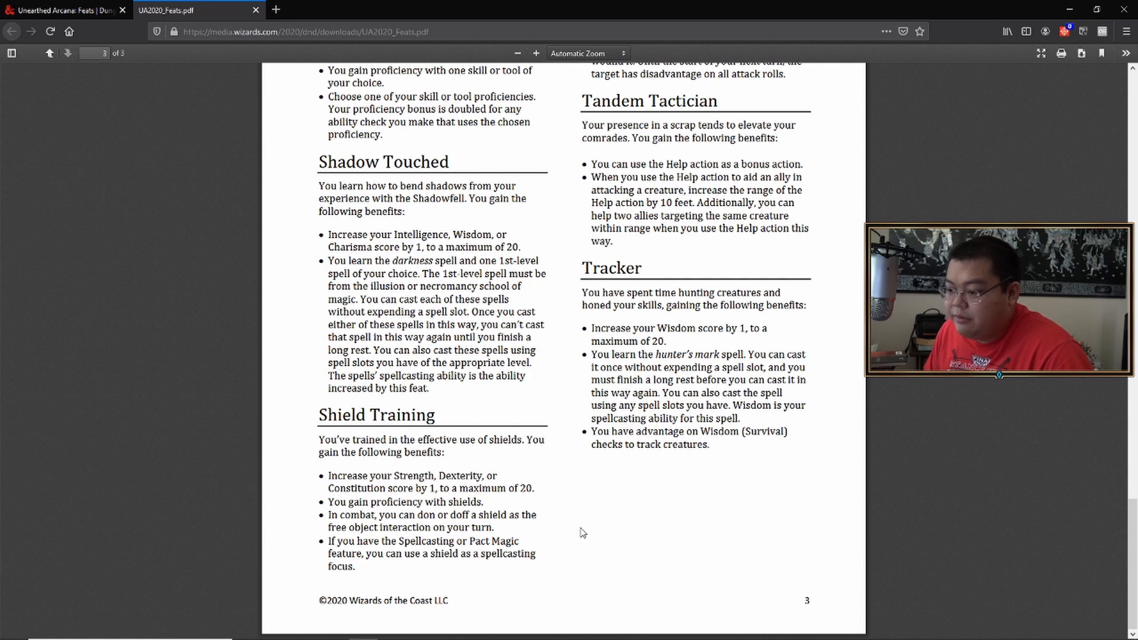
pyautogui.moveTo(576, 527)
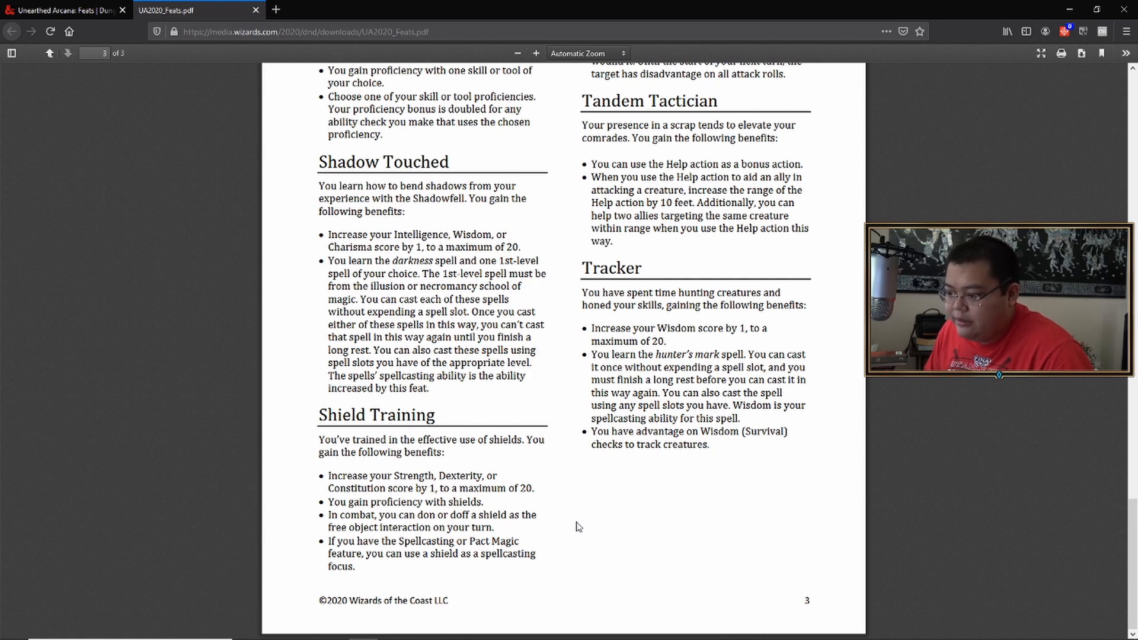
pyautogui.moveTo(615, 527)
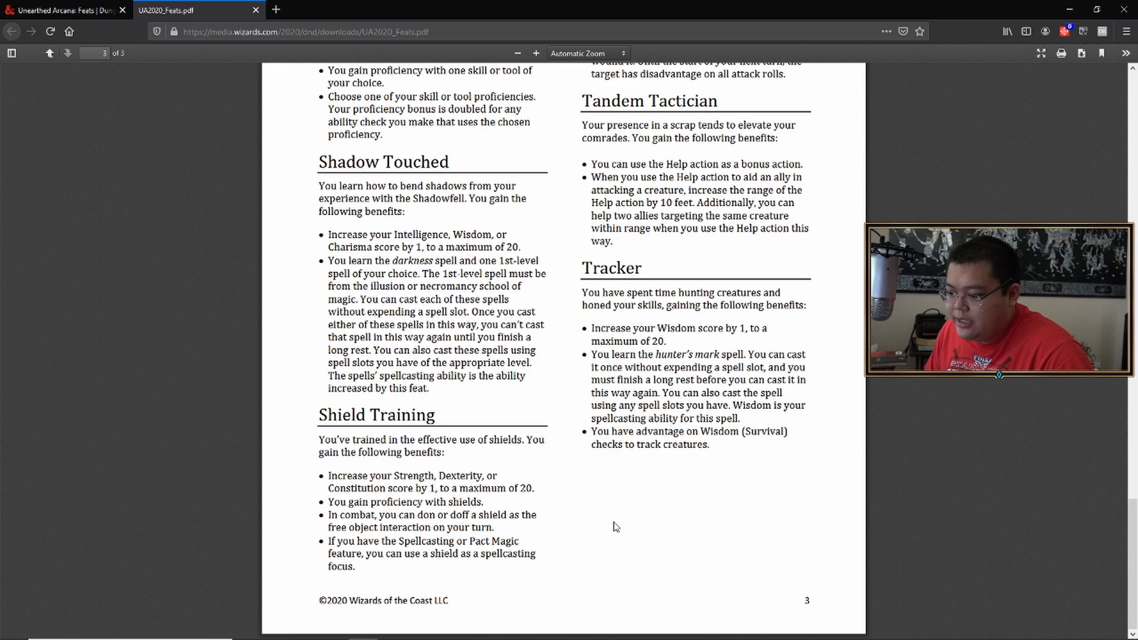
pyautogui.moveTo(573, 572)
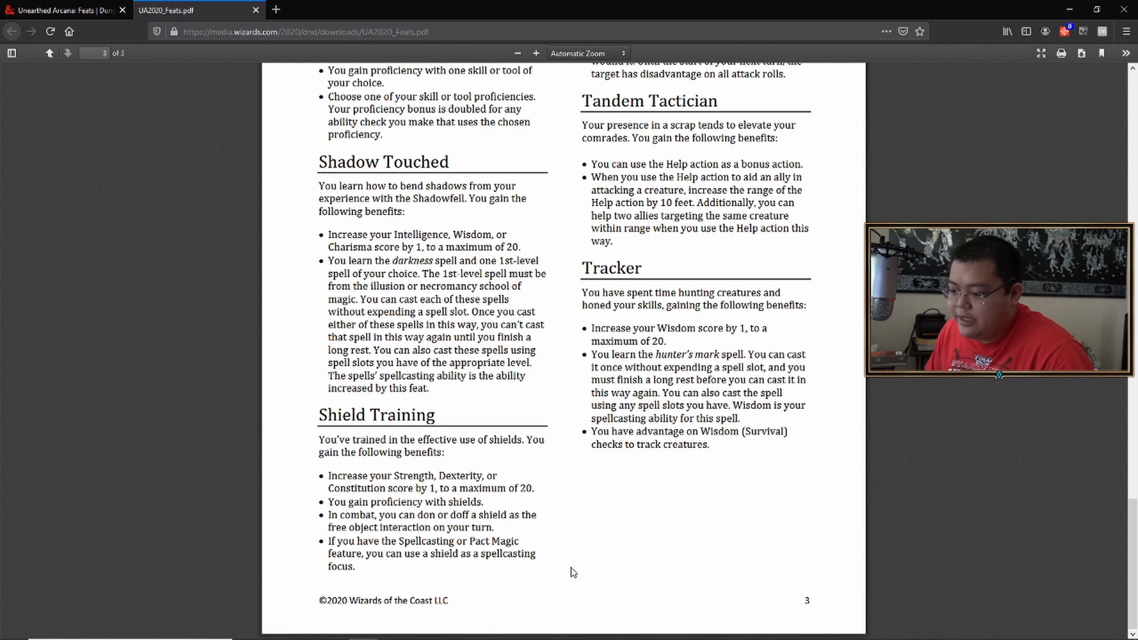
pyautogui.moveTo(560, 601)
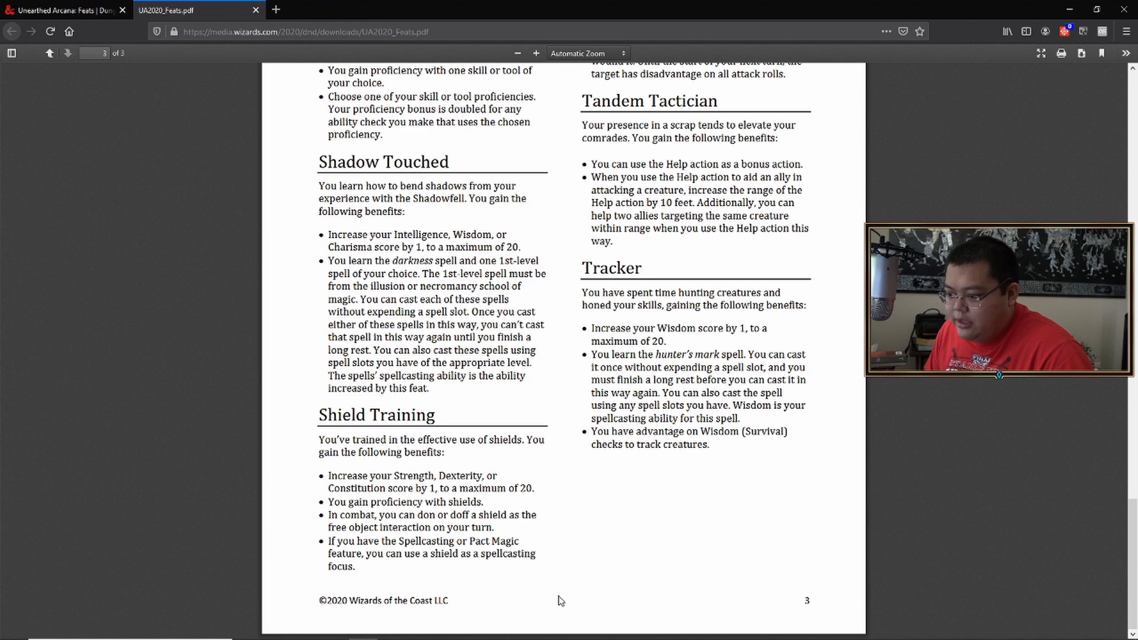
pyautogui.moveTo(372, 585)
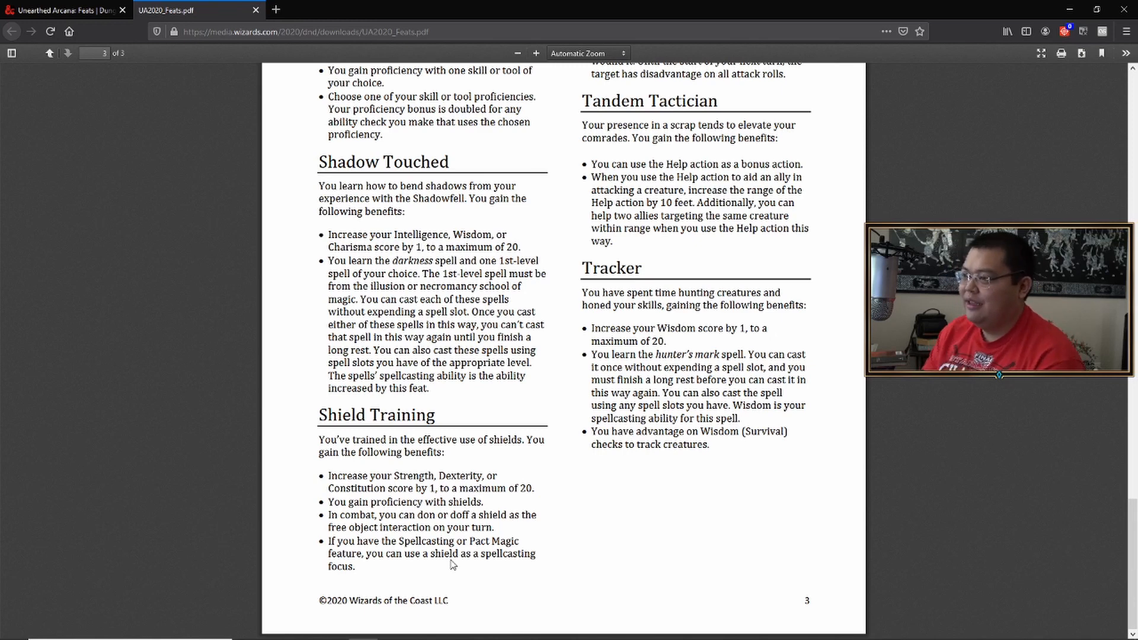
pyautogui.moveTo(416, 470)
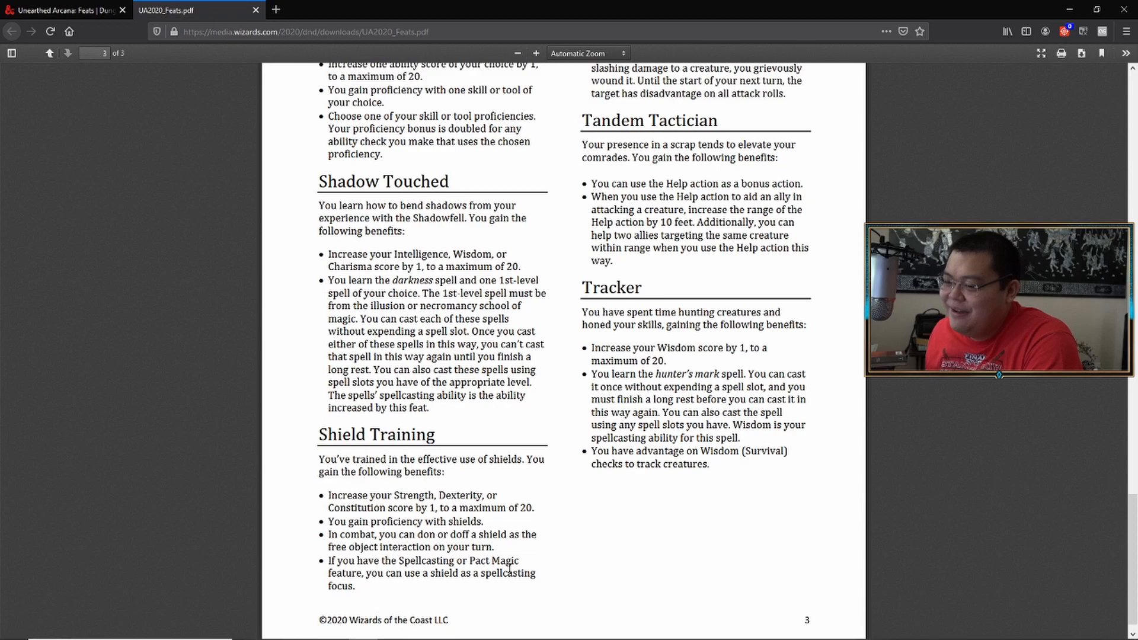
pyautogui.scroll(3)
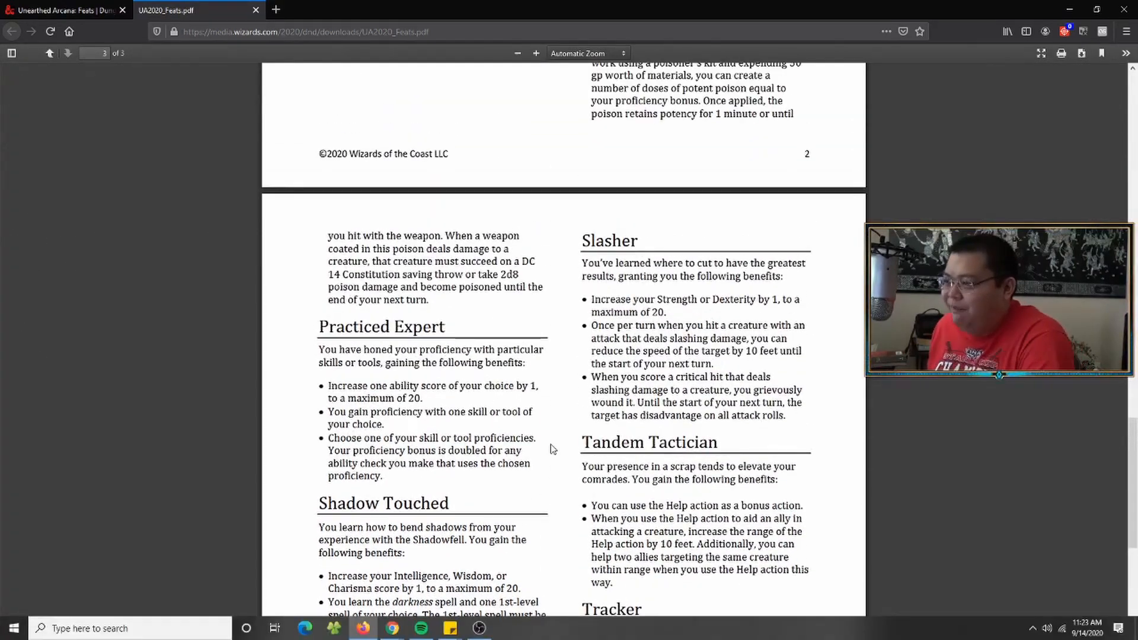
pyautogui.scroll(-3)
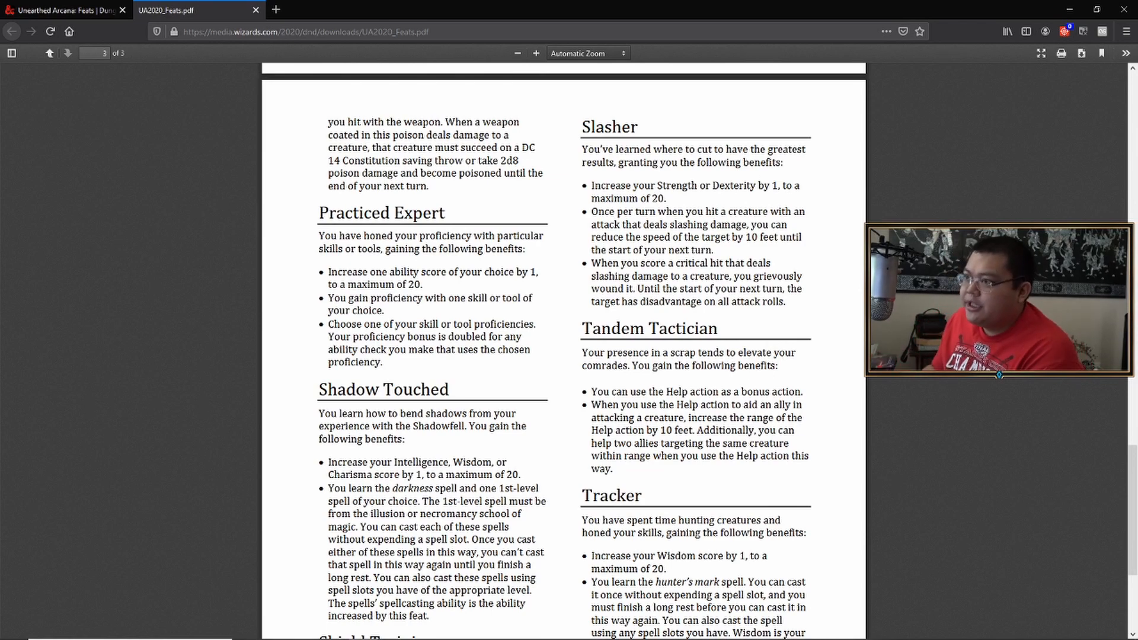
pyautogui.scroll(-3)
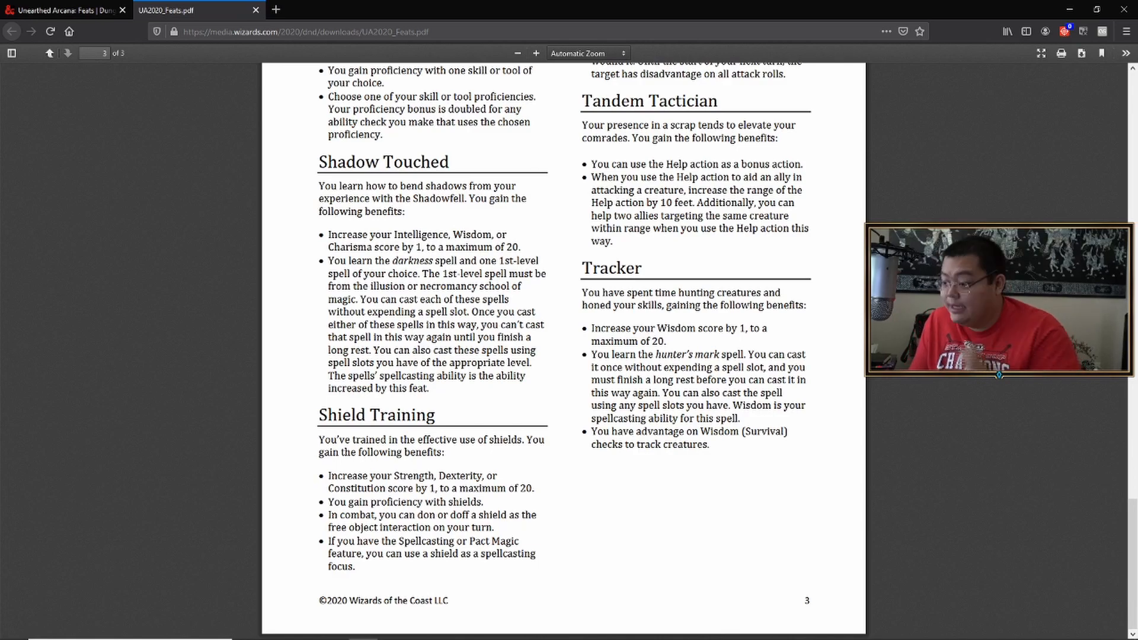
# Step: Scroll toward the bottom of page 2 and clear the accidental text selection
pyautogui.scroll(3)
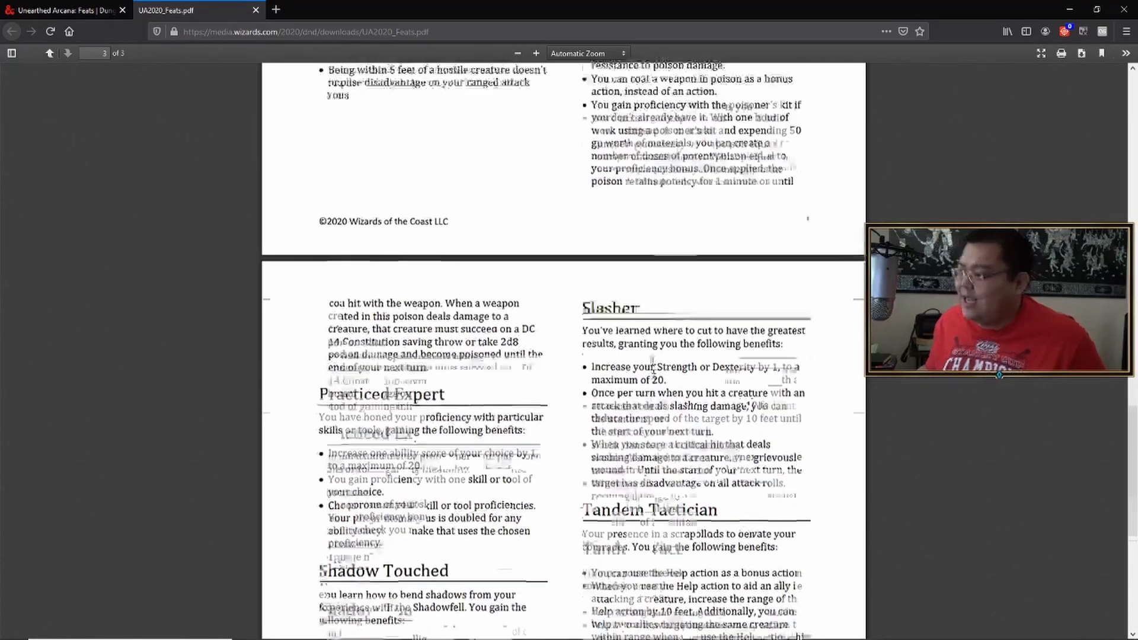
pyautogui.scroll(-3)
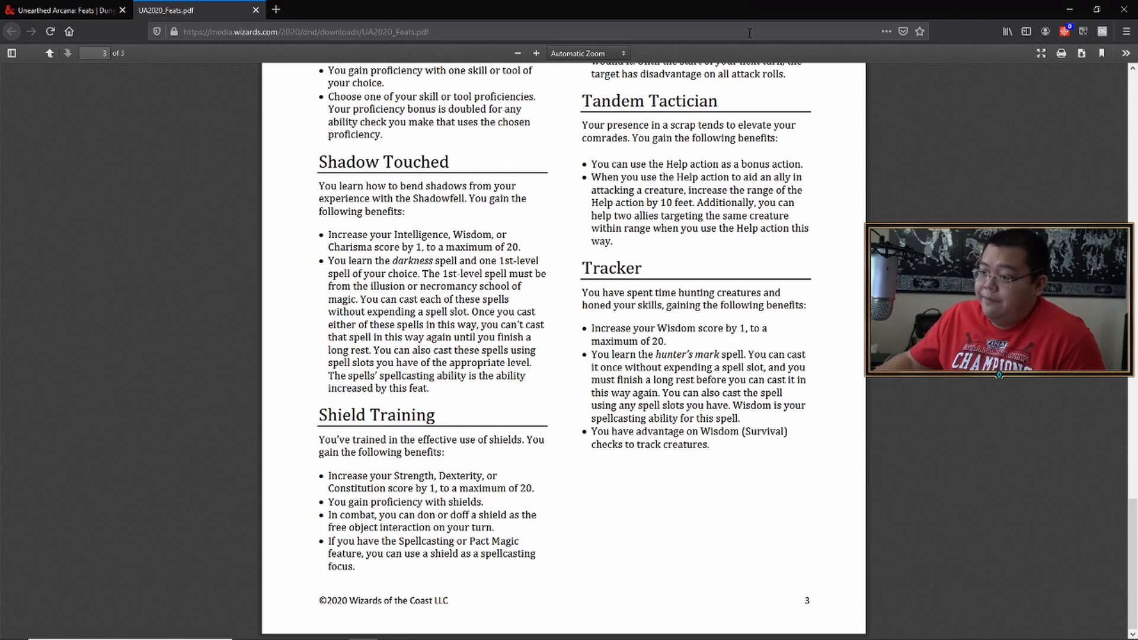
pyautogui.scroll(3)
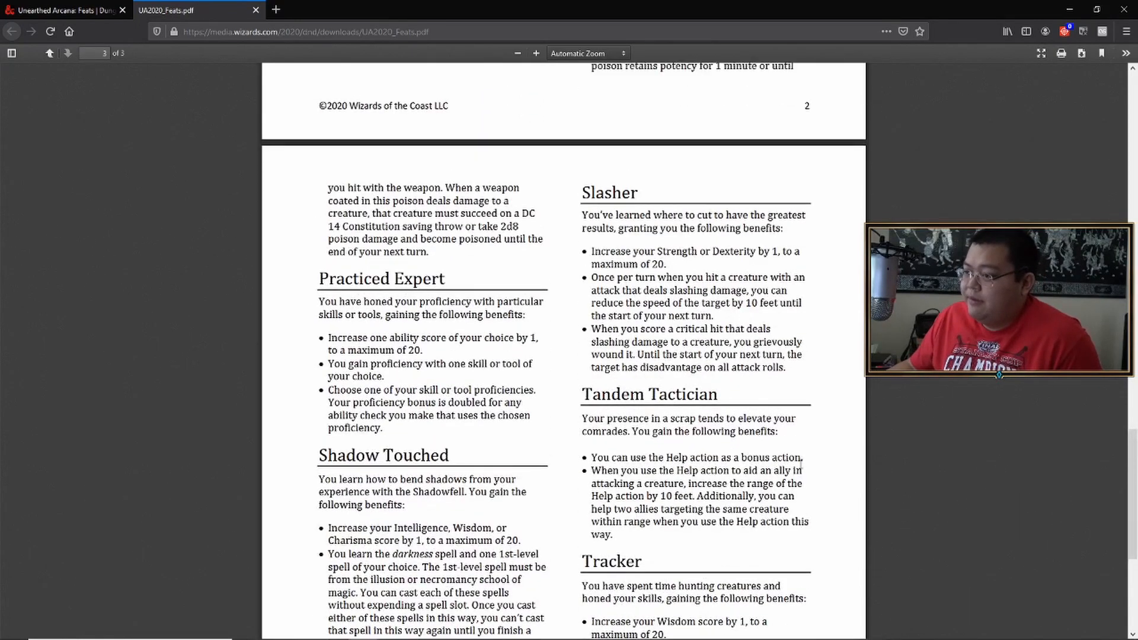
pyautogui.scroll(3)
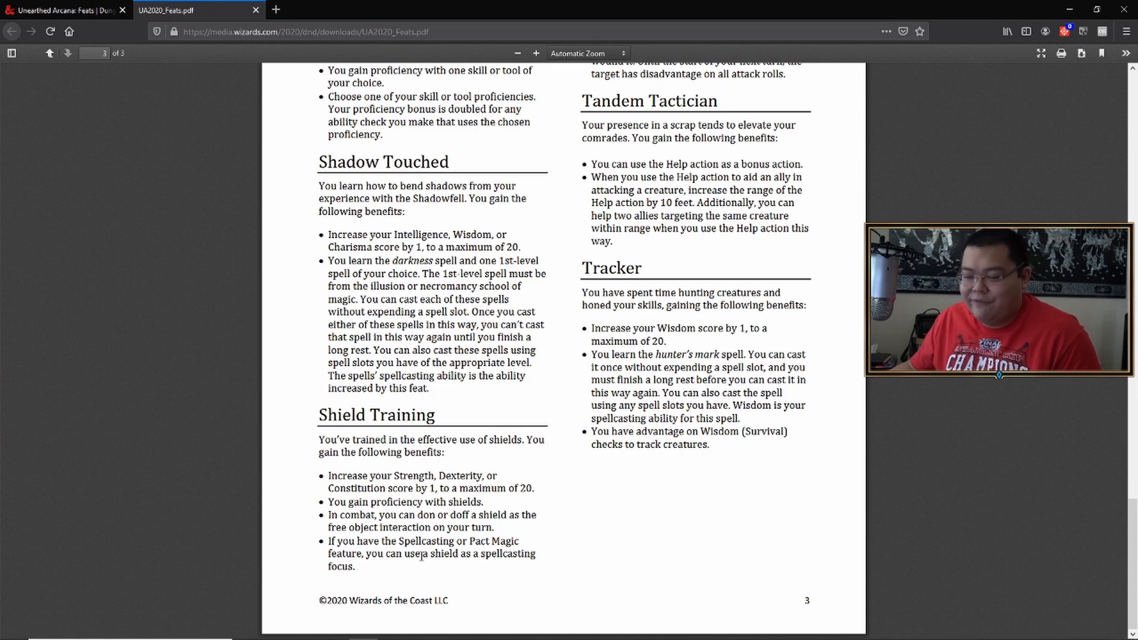
pyautogui.scroll(3)
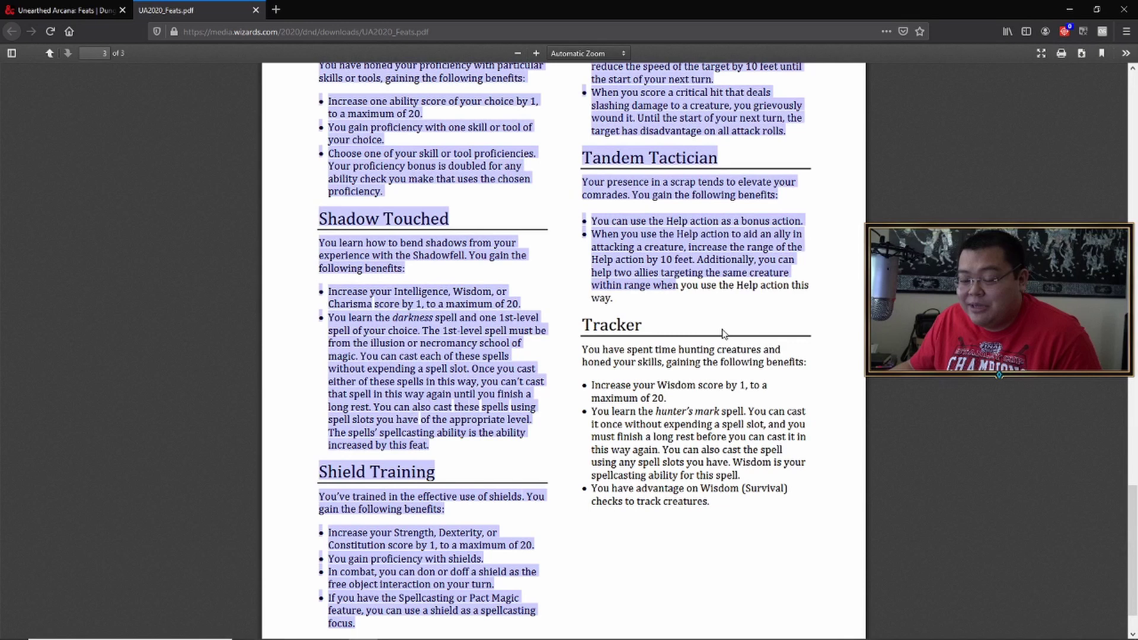
pyautogui.click(723, 333)
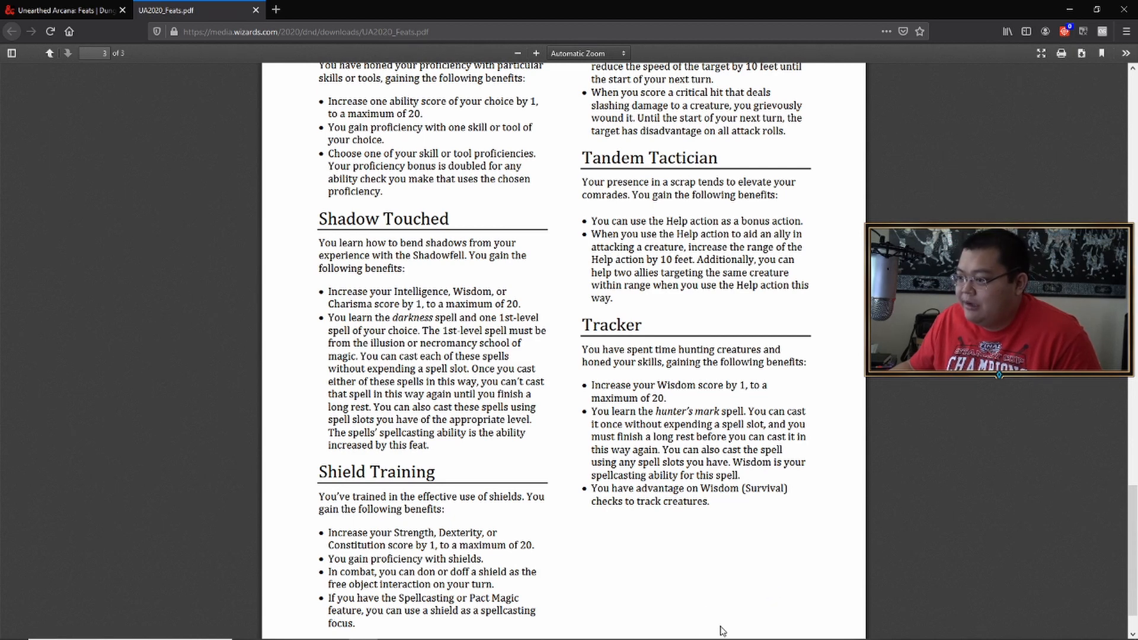
pyautogui.moveTo(602, 332)
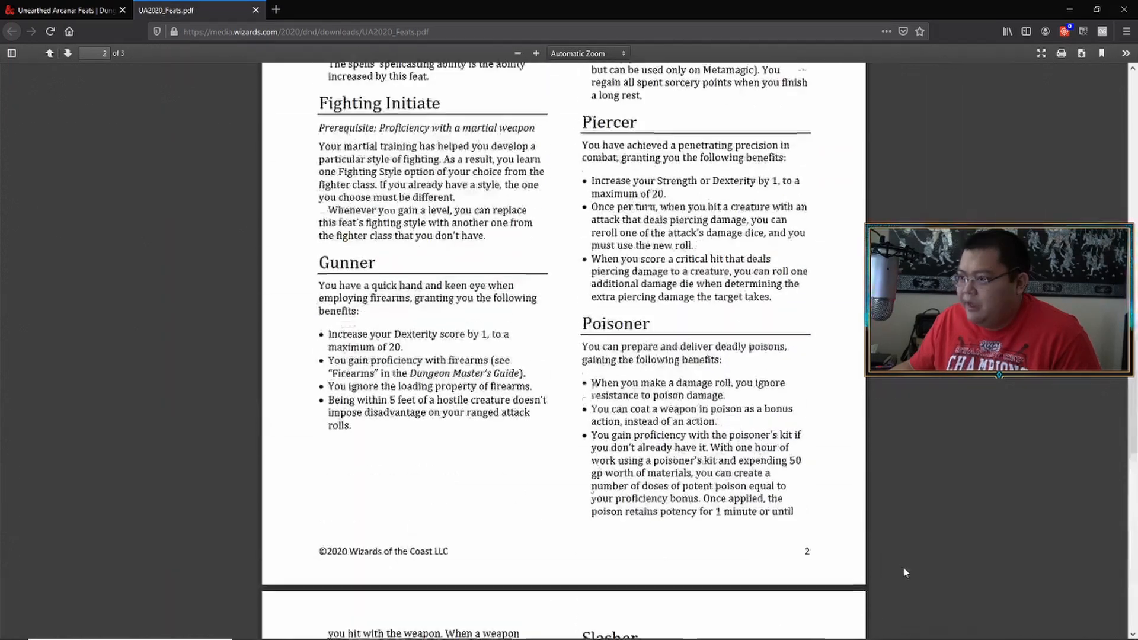
# Step: Return to the top of page 2 with Fey Touched and Metamagic Adept
pyautogui.scroll(3)
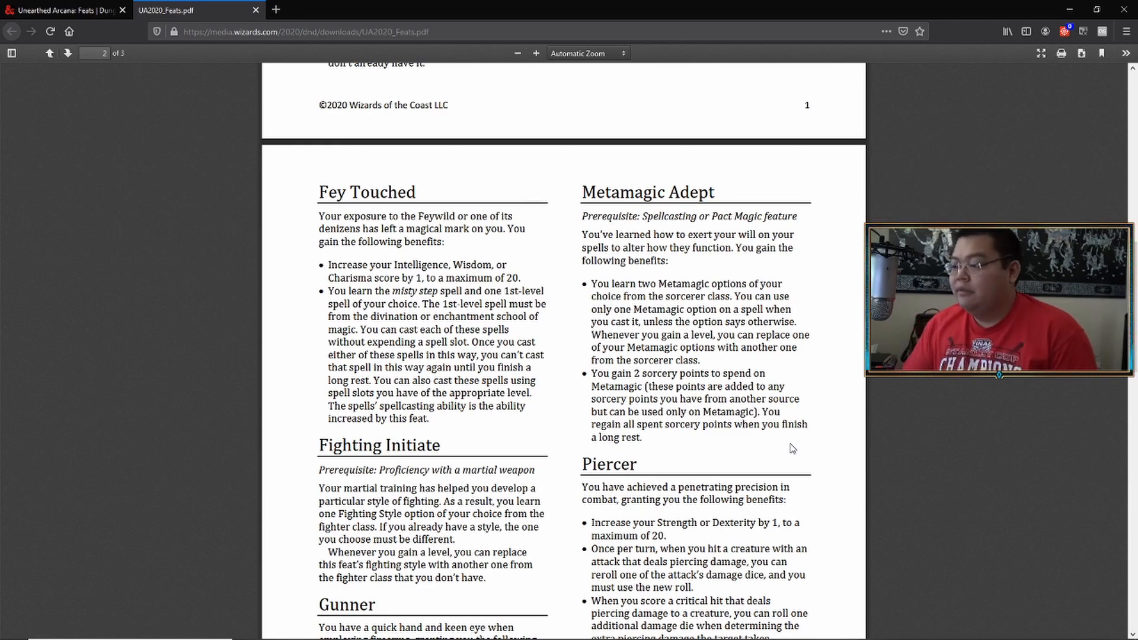
pyautogui.scroll(-3)
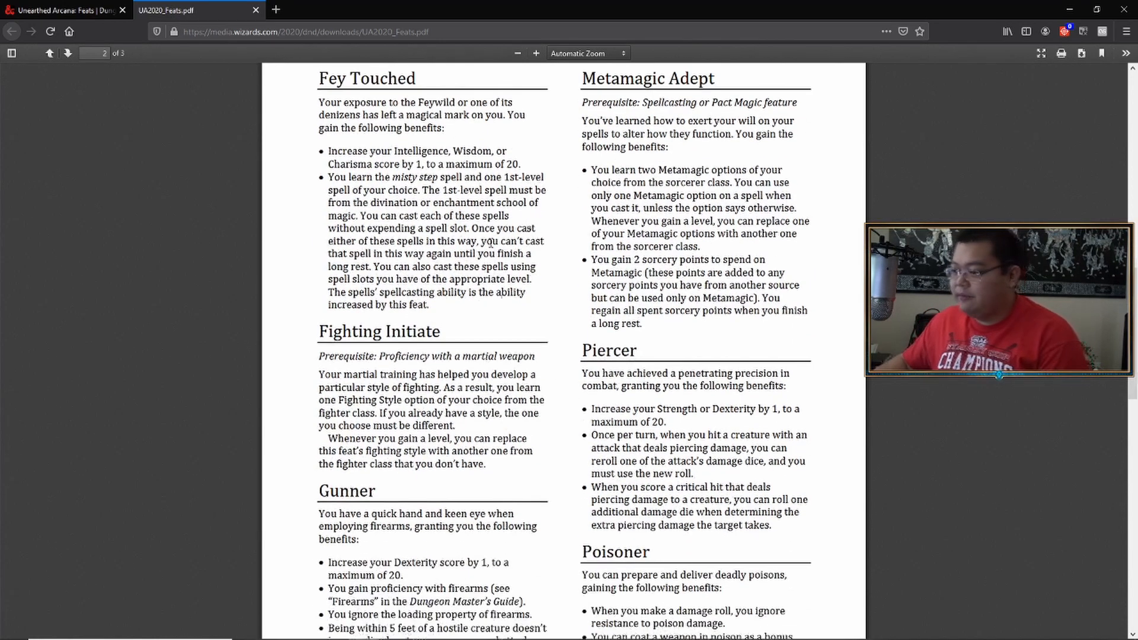
# Step: Scroll into page 3, then back to the break between Poisoner and Slasher
pyautogui.scroll(-3)
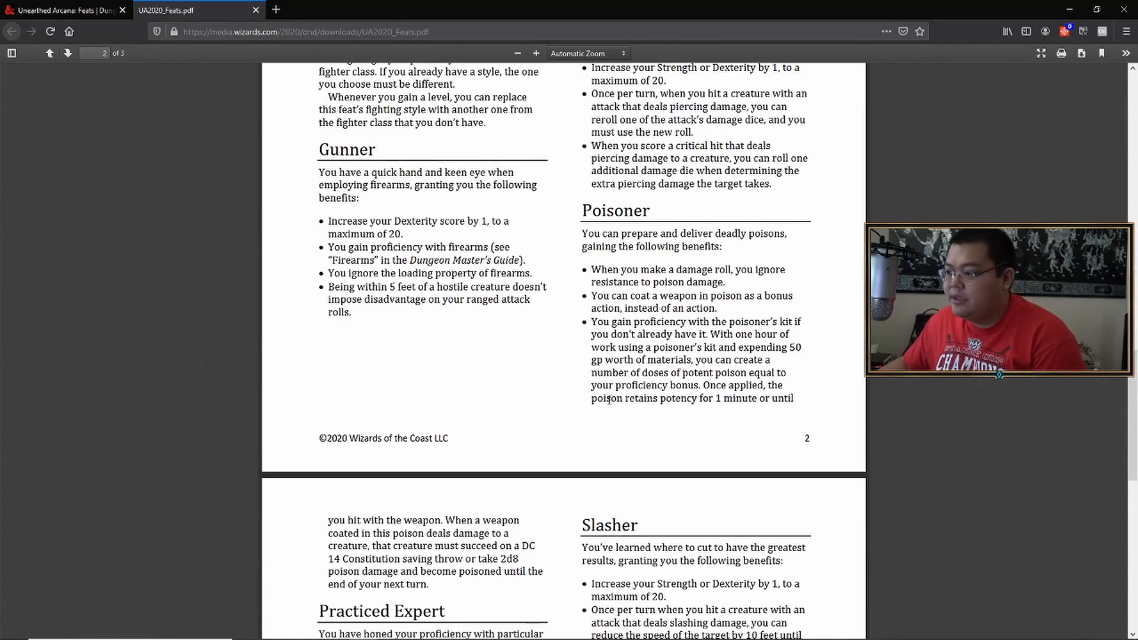
pyautogui.scroll(-3)
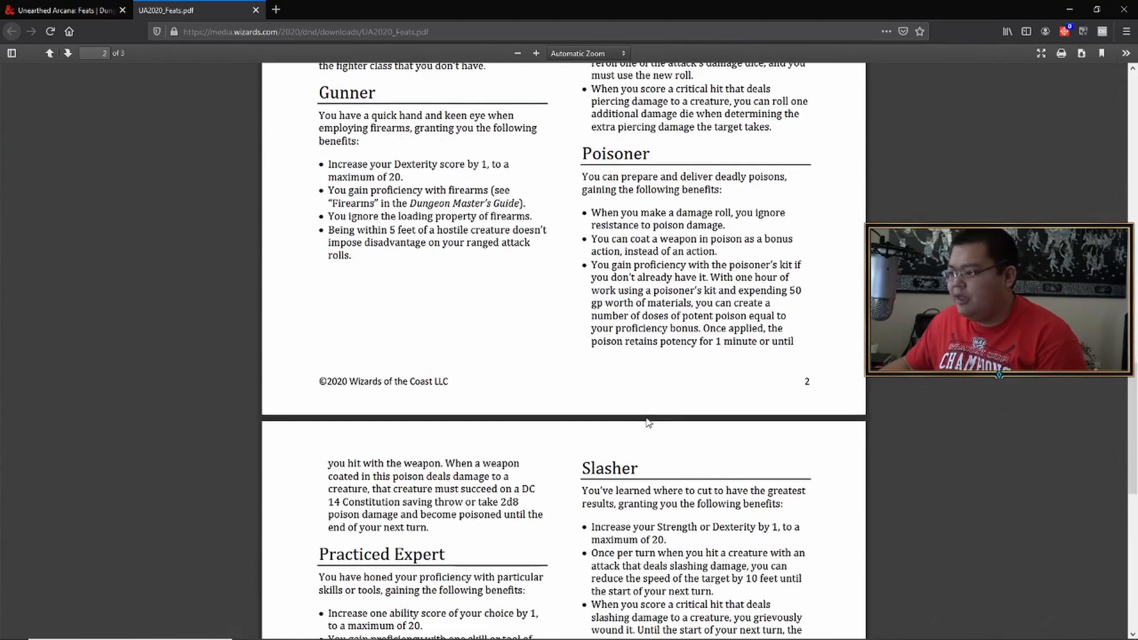
pyautogui.scroll(-3)
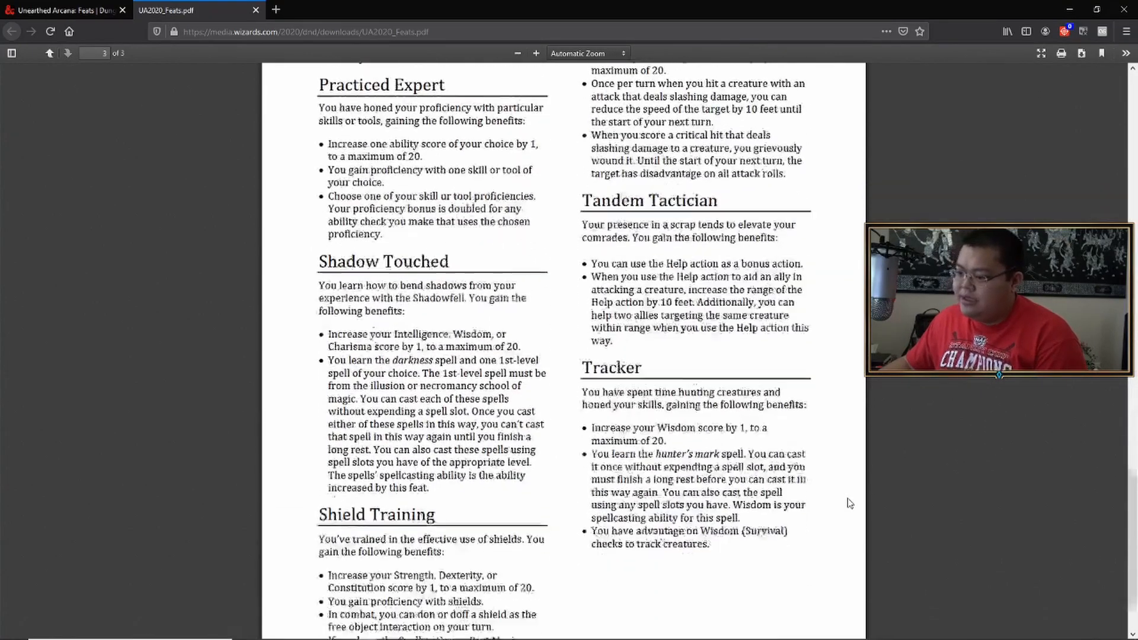
pyautogui.scroll(-3)
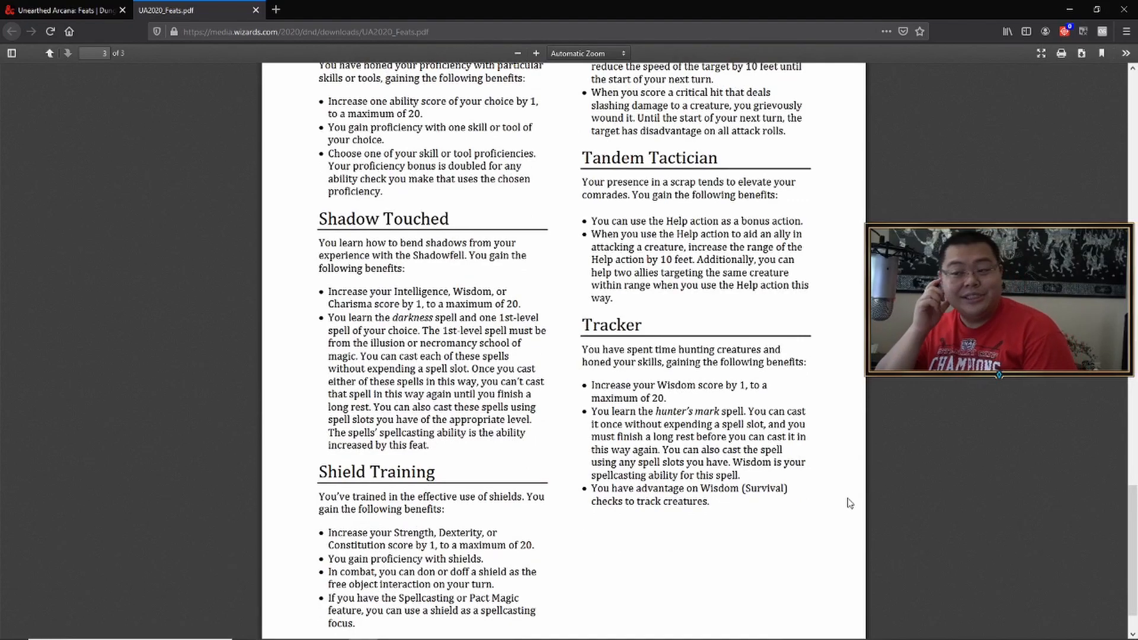
pyautogui.scroll(3)
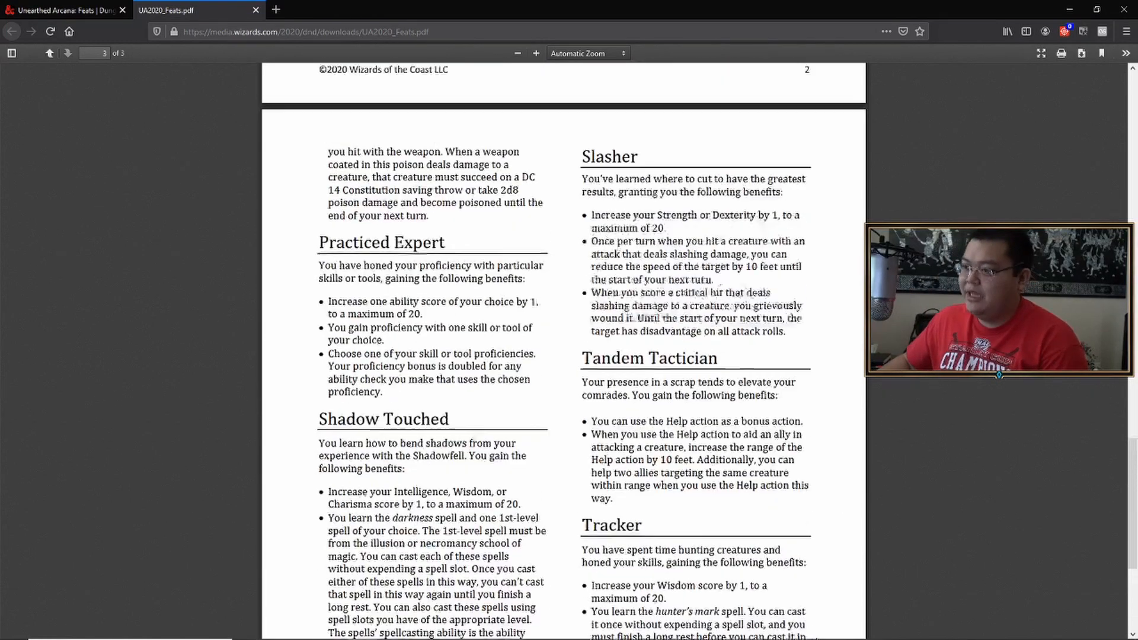
pyautogui.scroll(3)
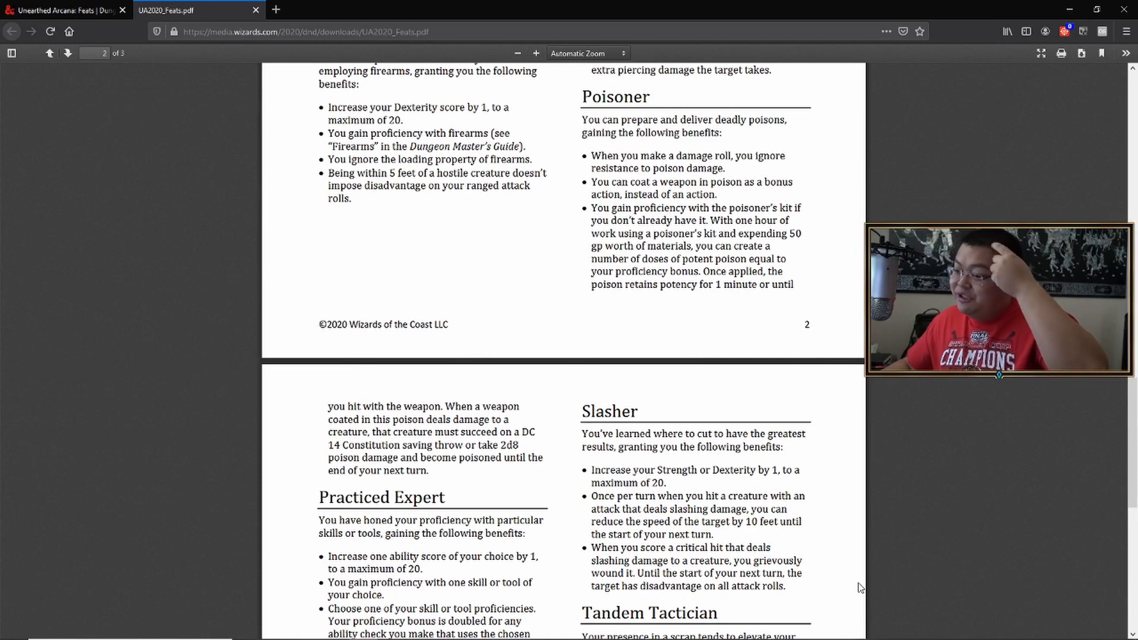
pyautogui.moveTo(651, 459)
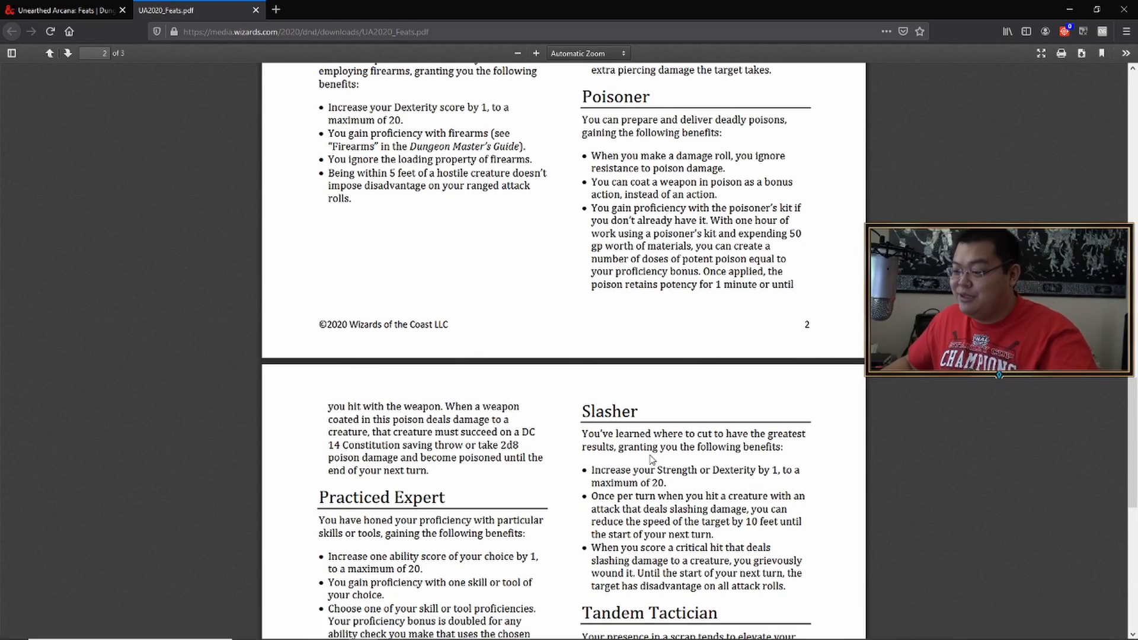